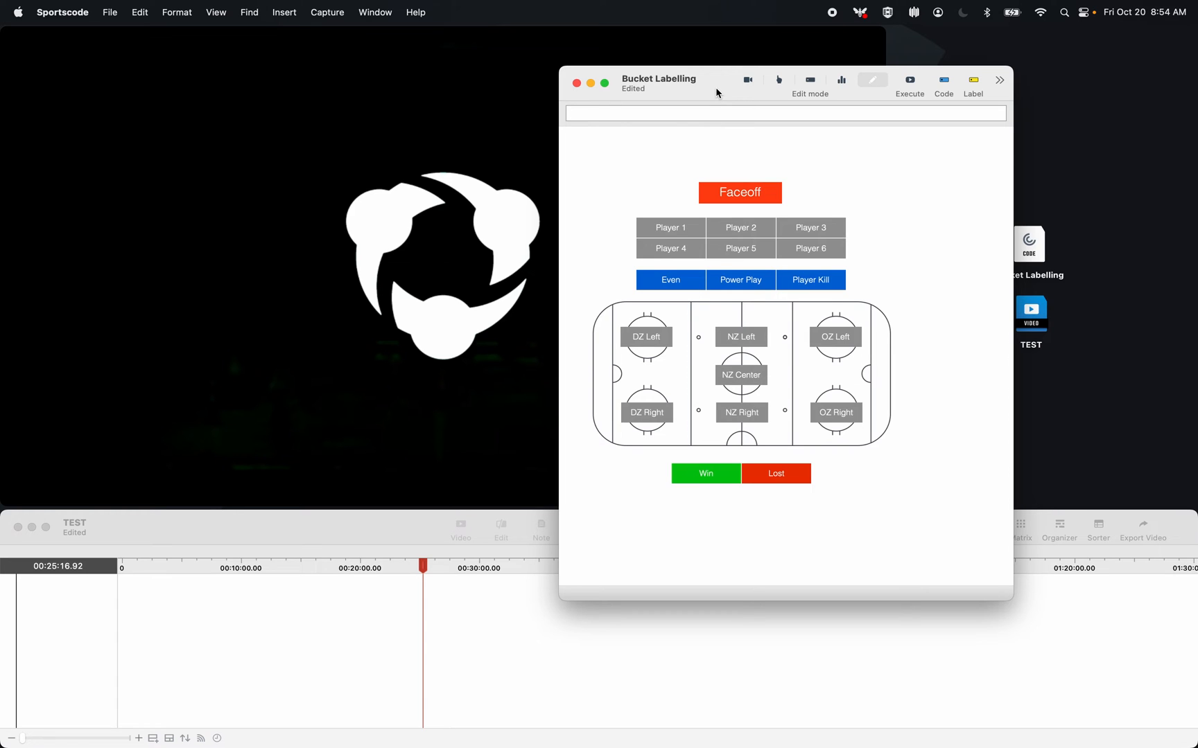
- In edit mode, select Faceoff, inspect the strength and result buttons, and widen the window
click(738, 192)
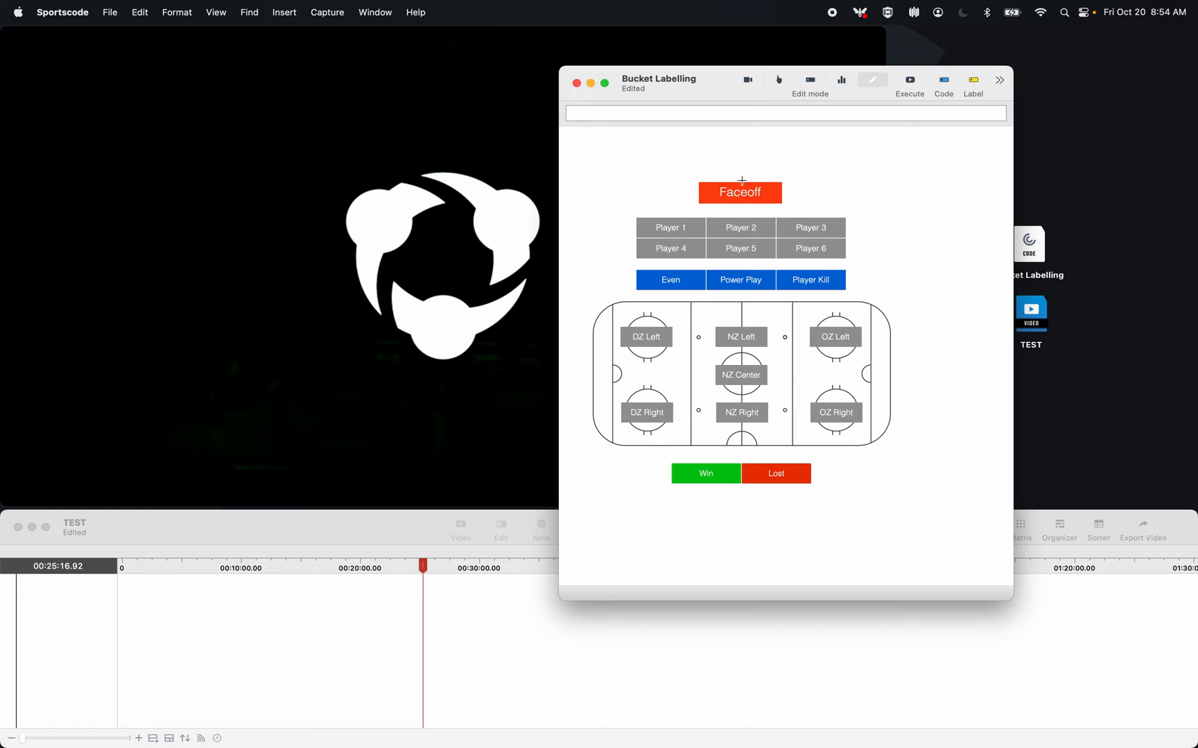
click(739, 192)
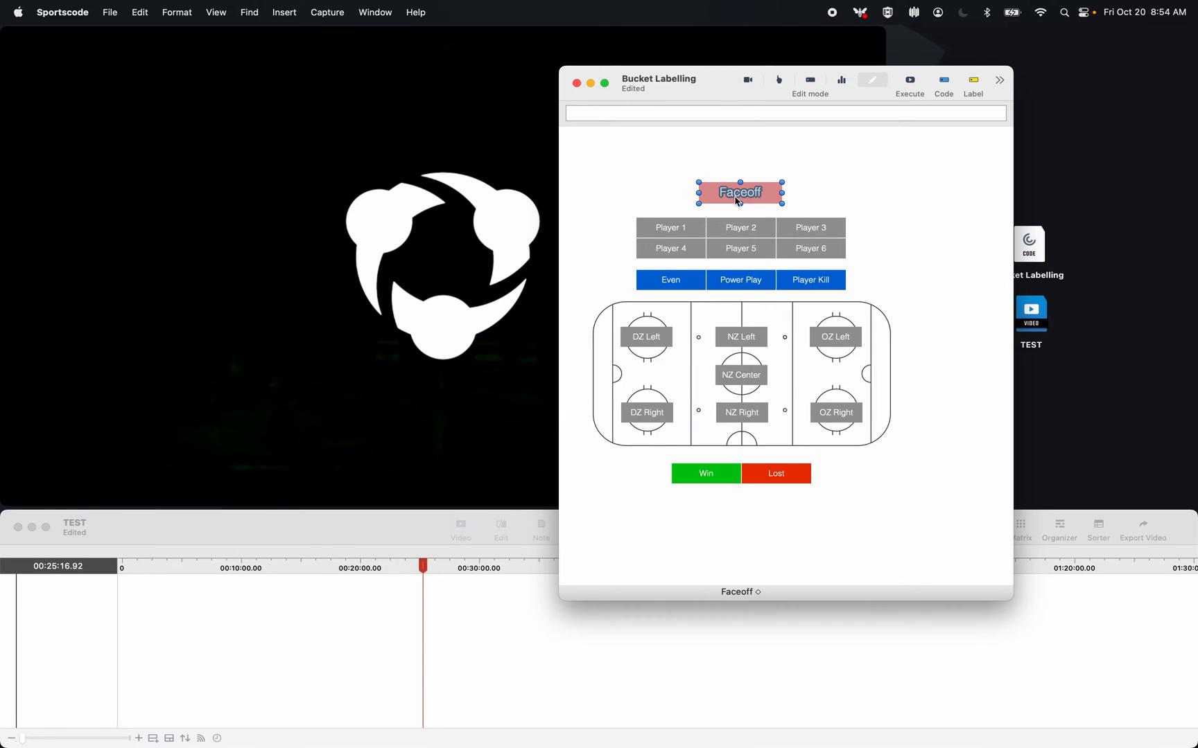
double_click(739, 192)
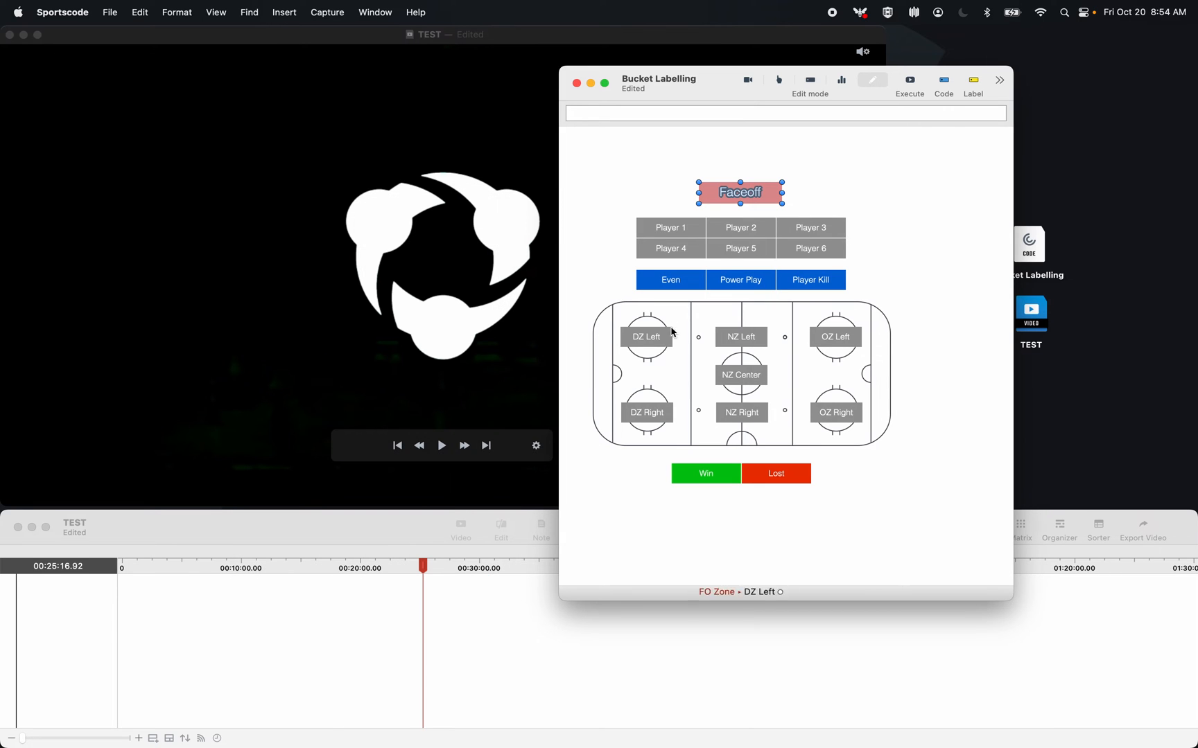
click(670, 279)
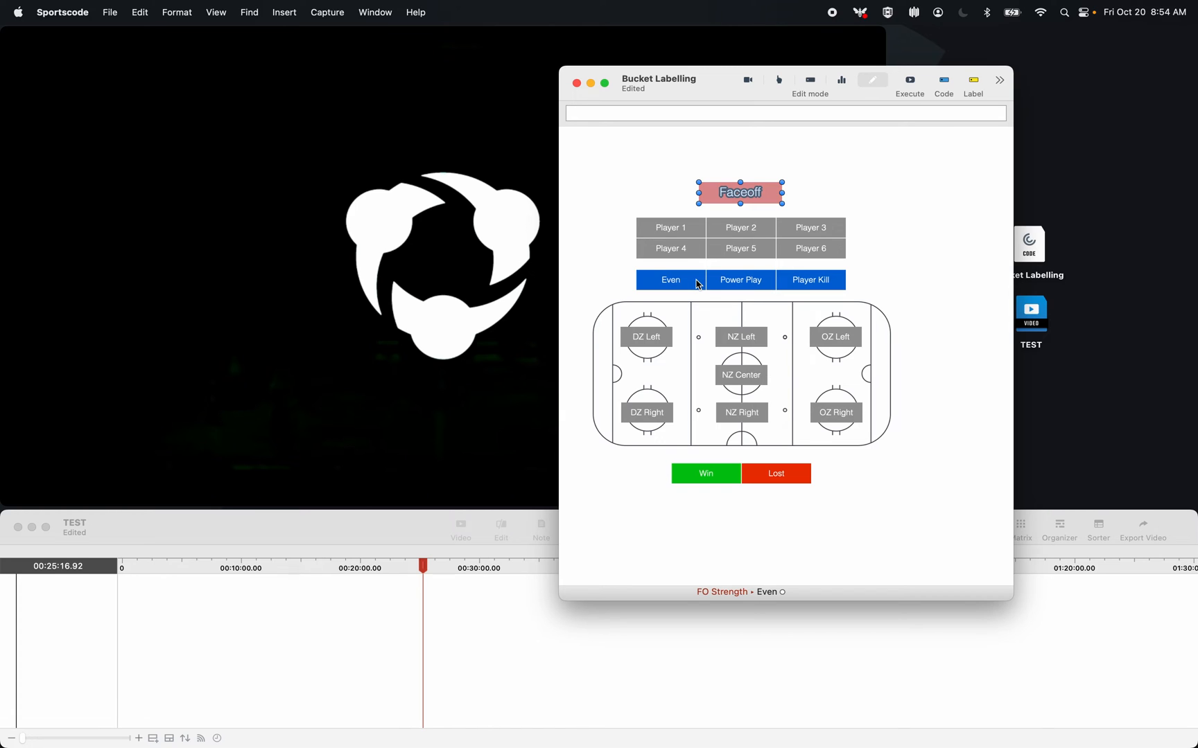
click(704, 473)
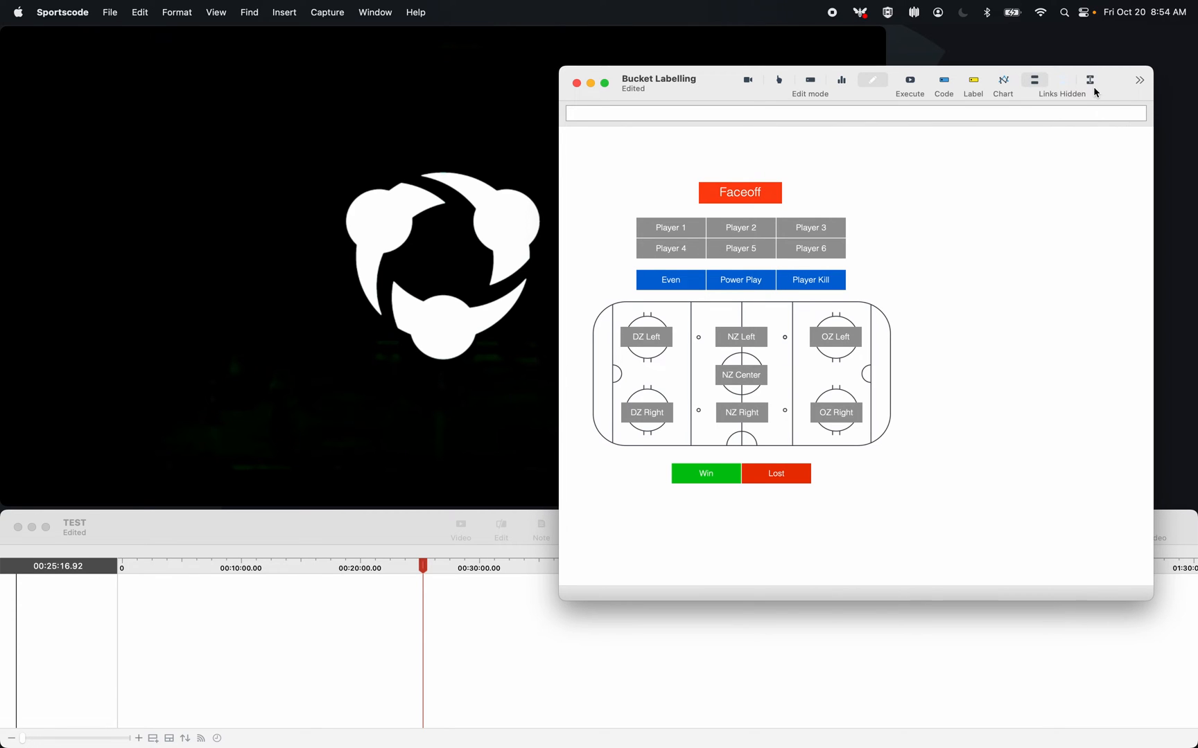
click(1090, 79)
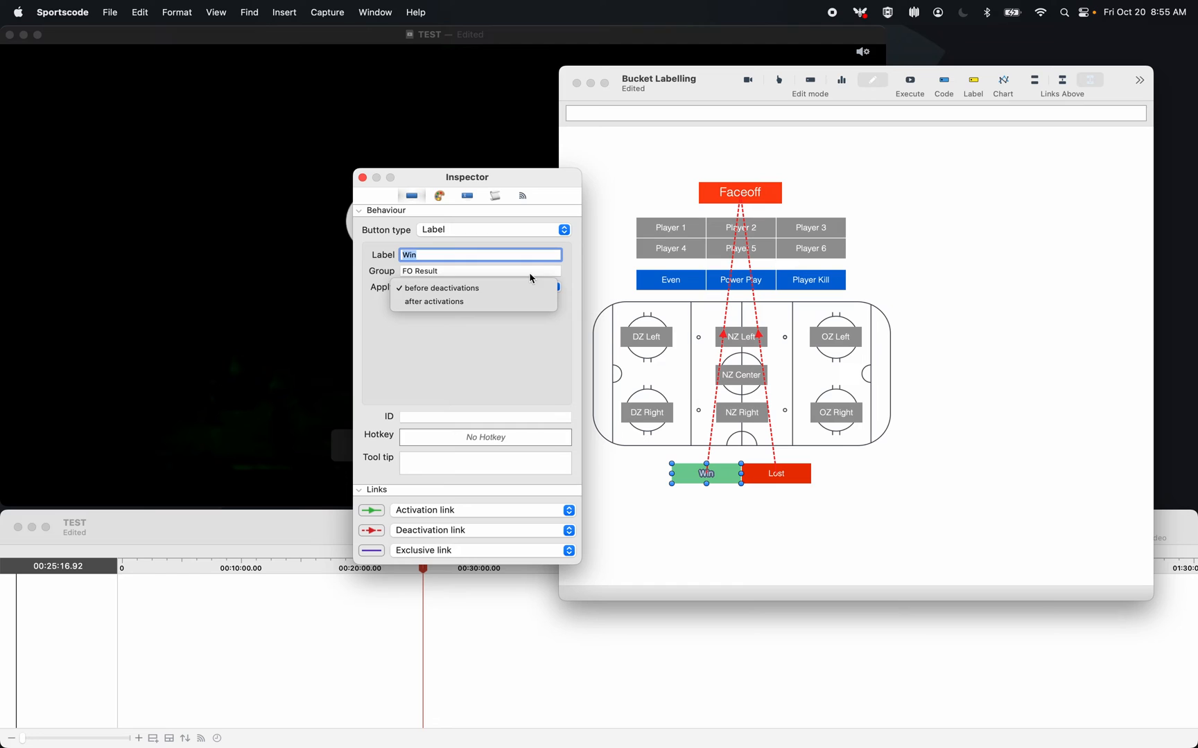
mouse_move(706, 470)
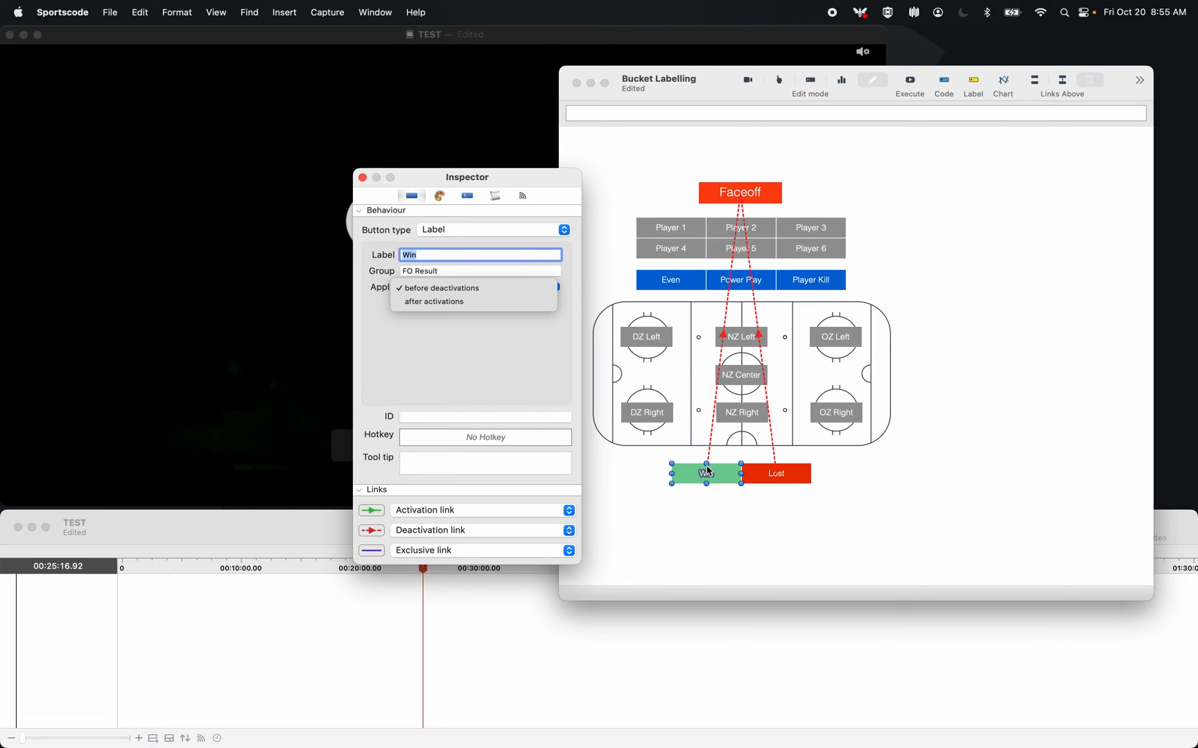
mouse_move(746, 221)
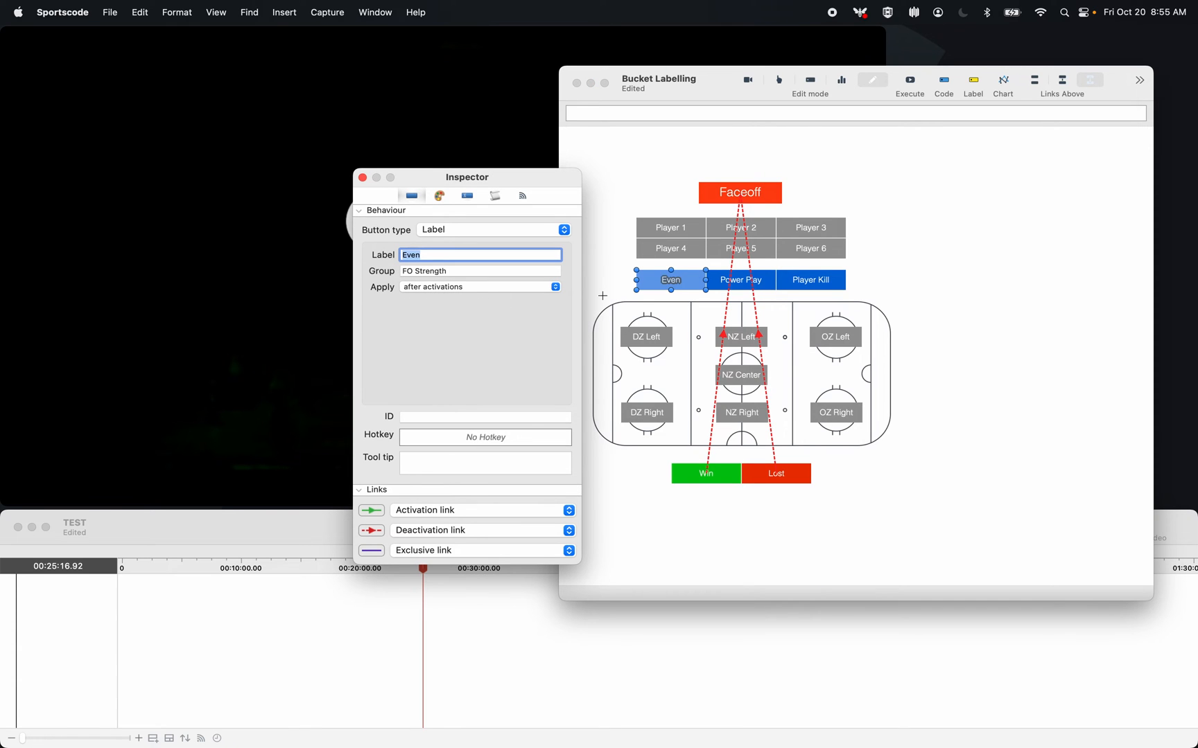
mouse_move(450, 239)
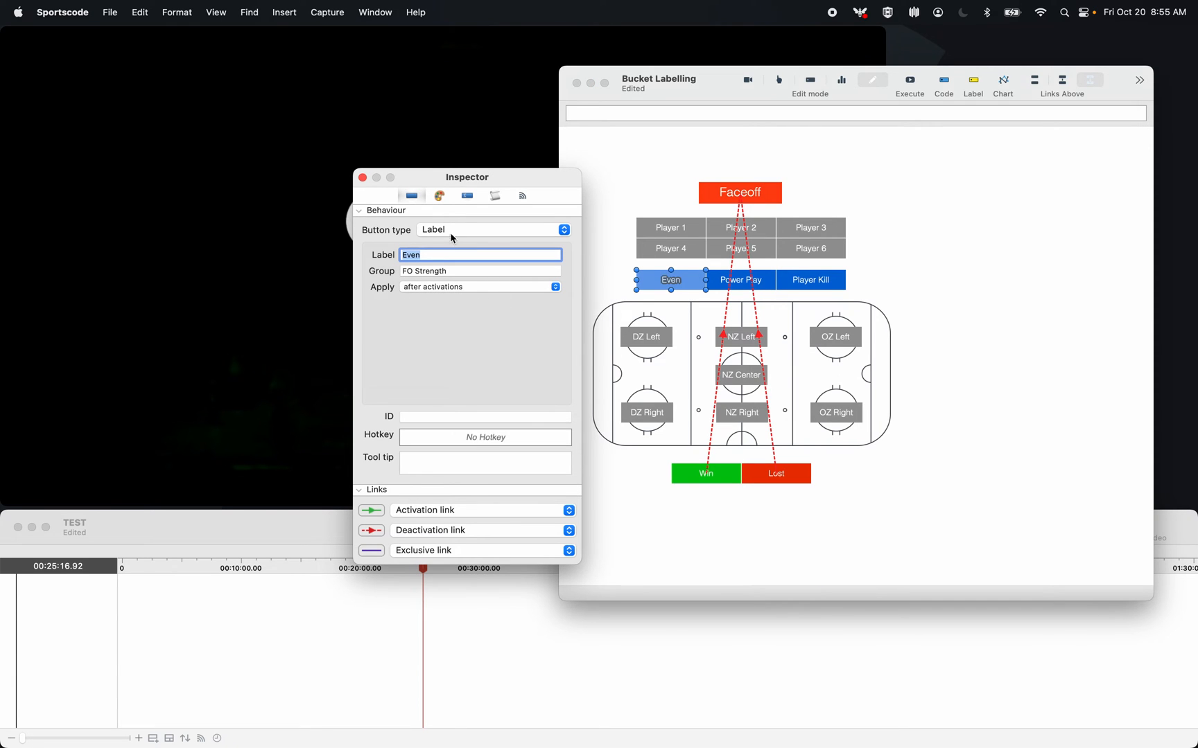
click(1061, 80)
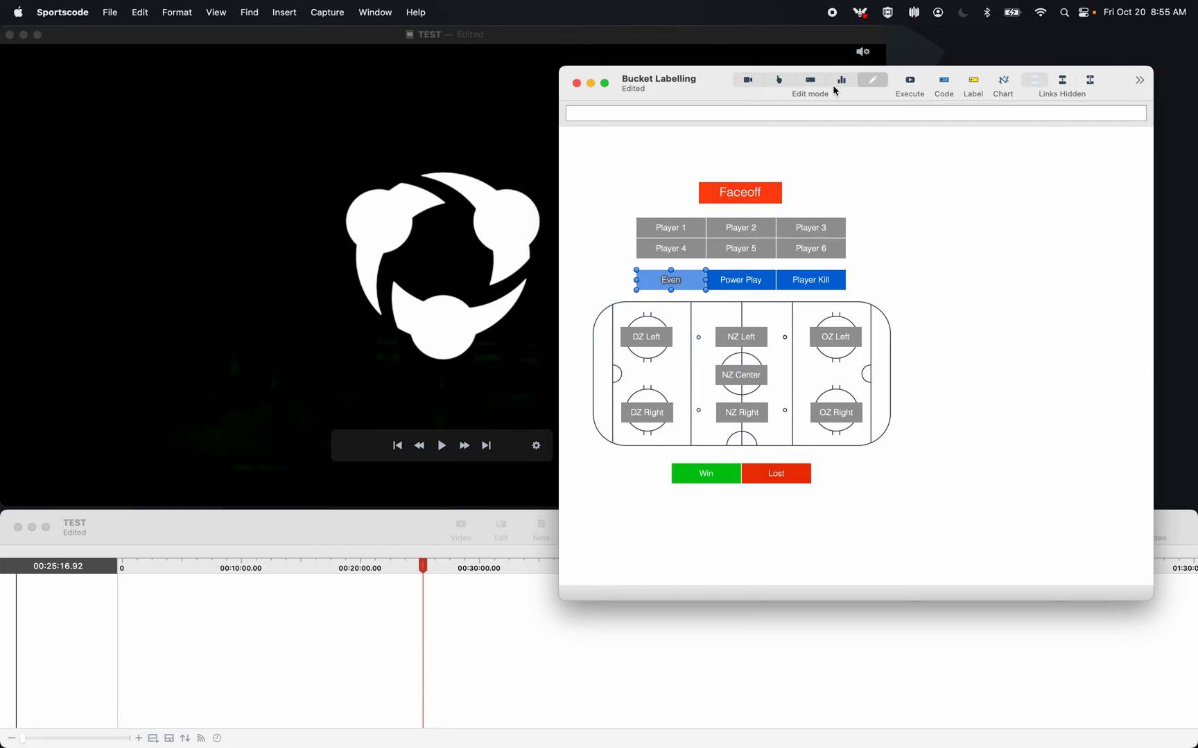
- In Code mode, record a Faceoff instance tagged Player 1, Even, NZ Center and Win
click(778, 80)
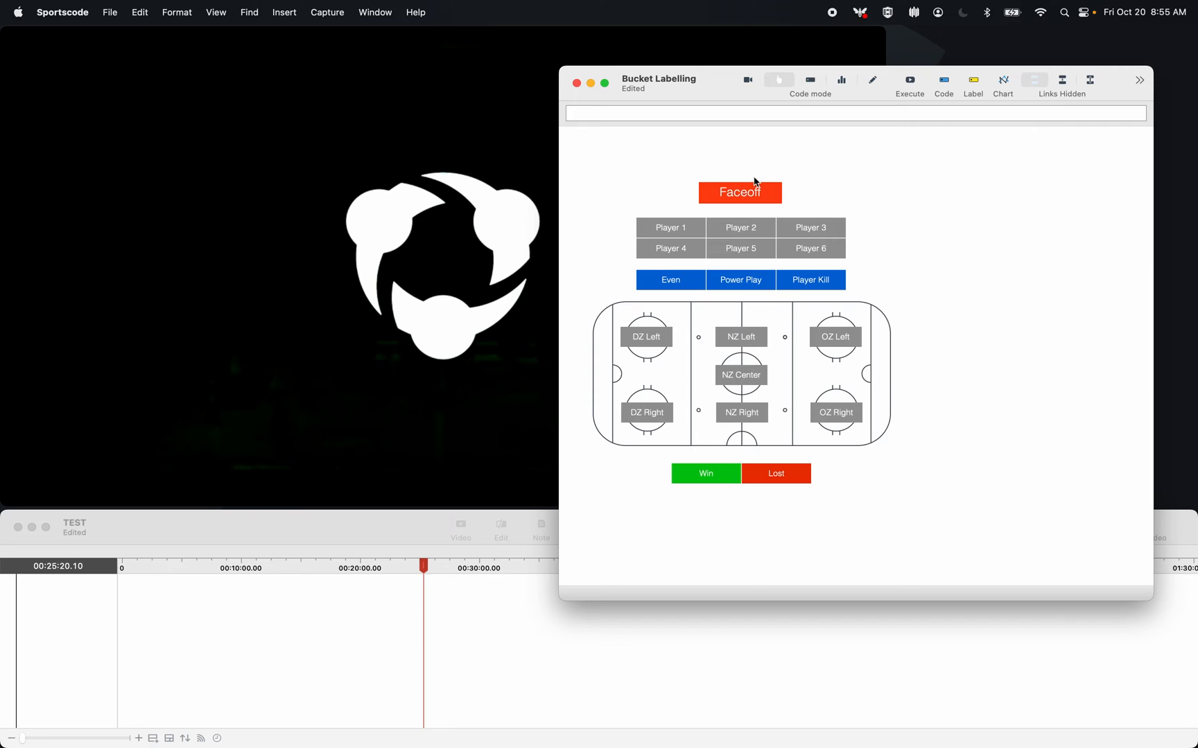
click(738, 192)
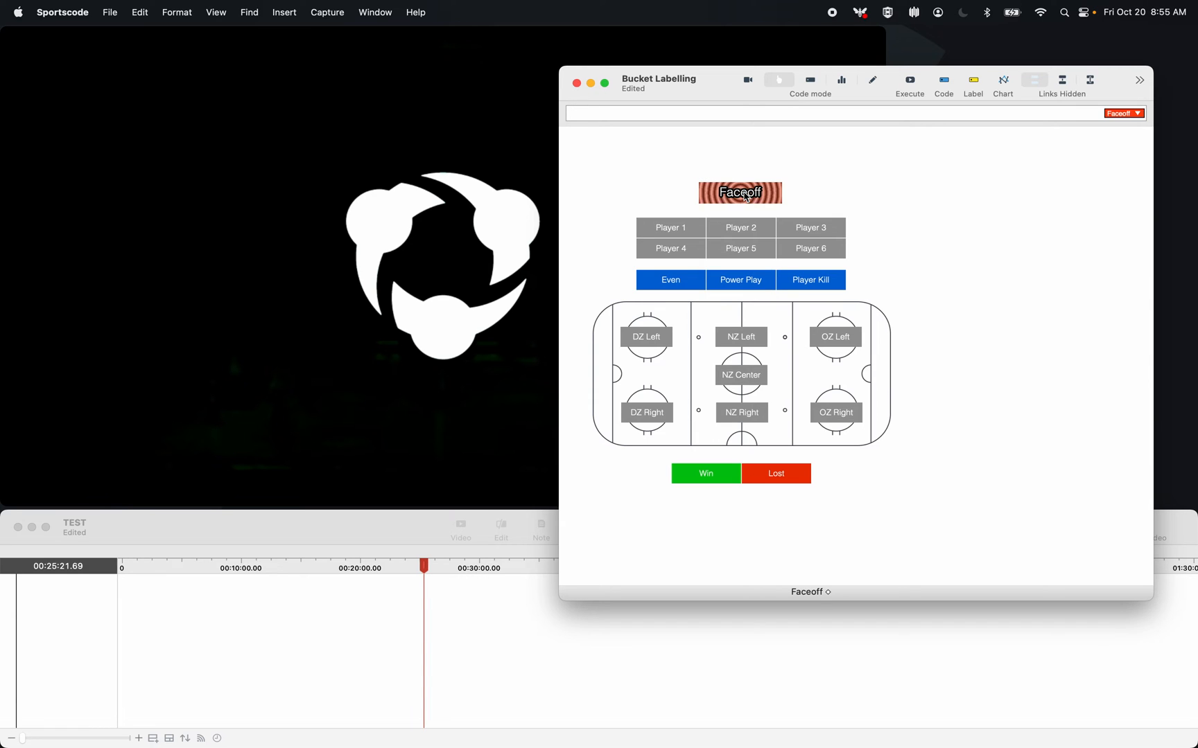
mouse_move(723, 211)
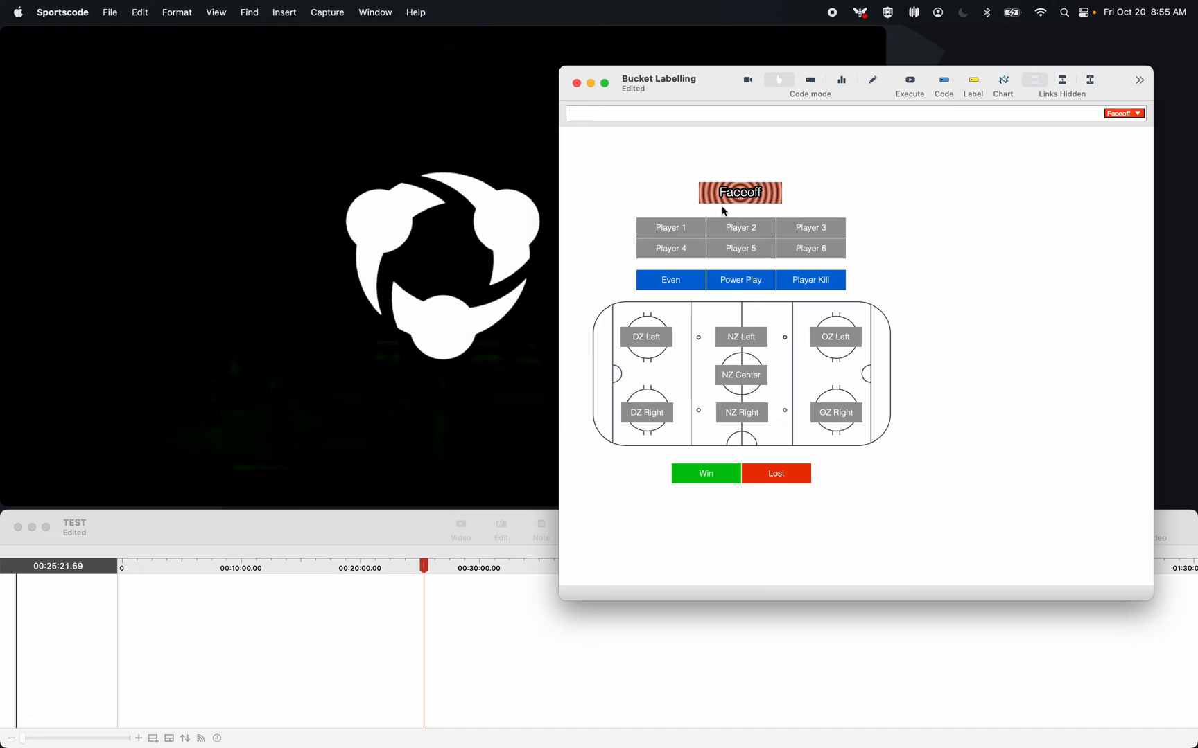
click(669, 228)
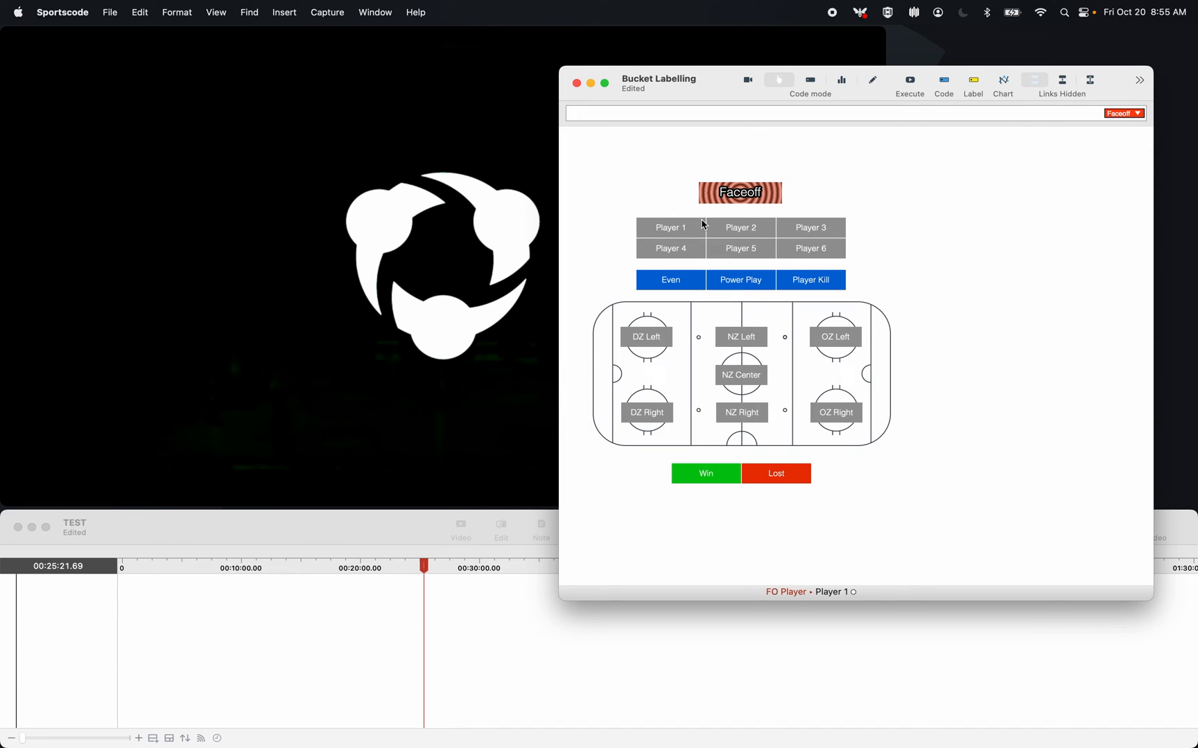
click(670, 227)
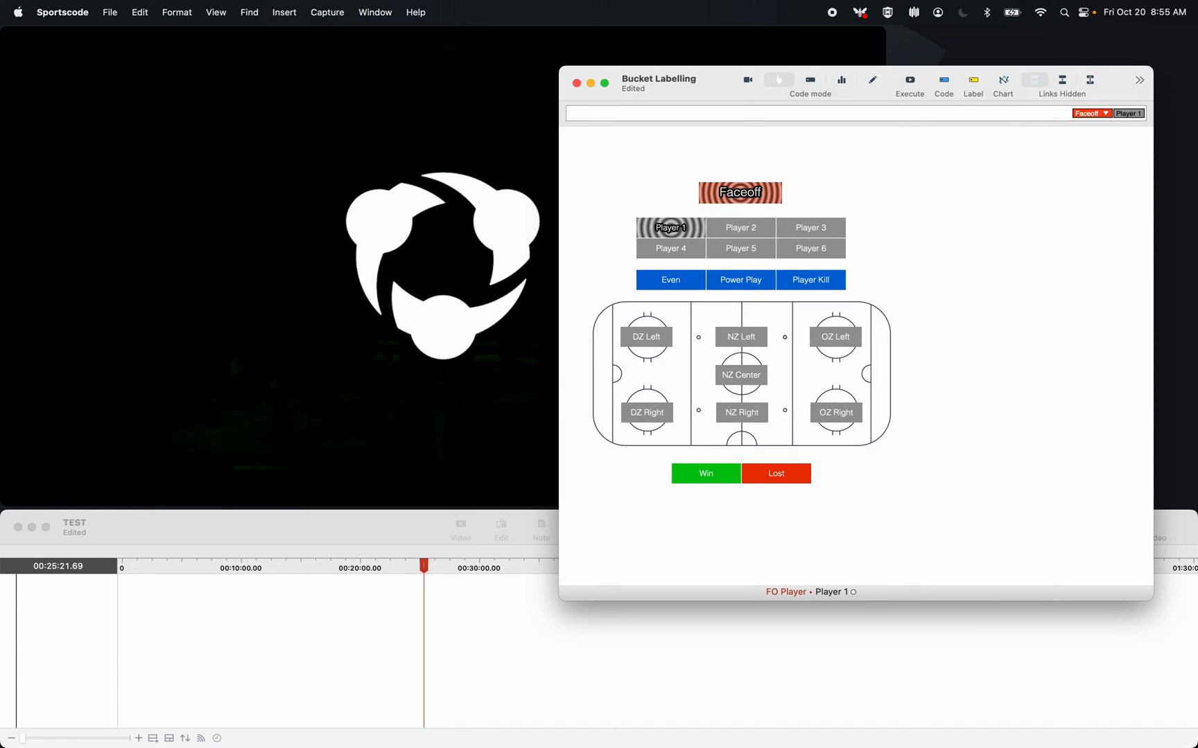
click(669, 279)
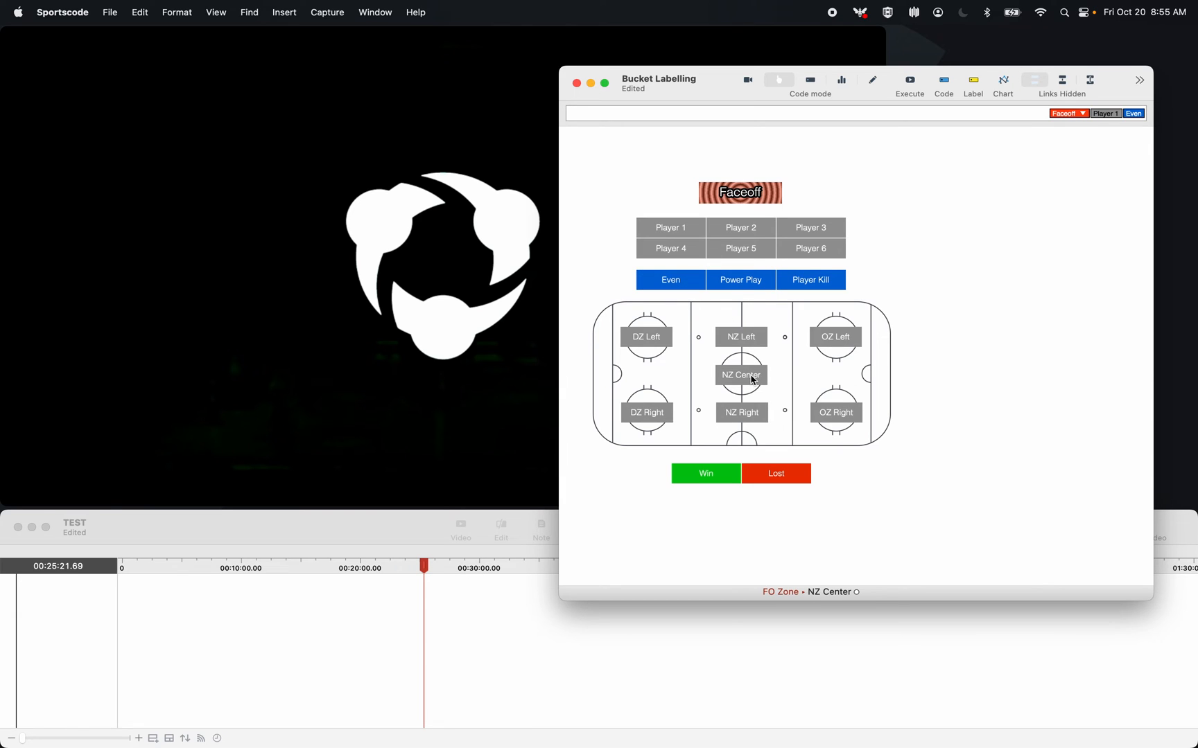
click(739, 374)
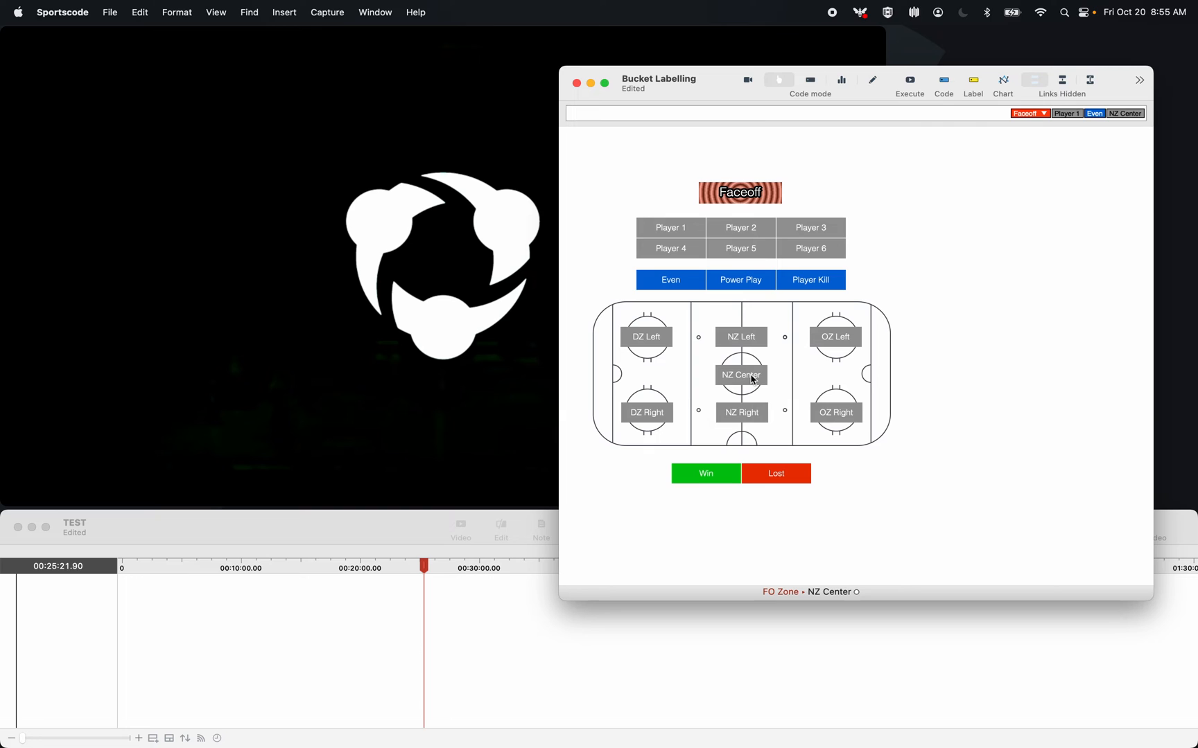
click(704, 473)
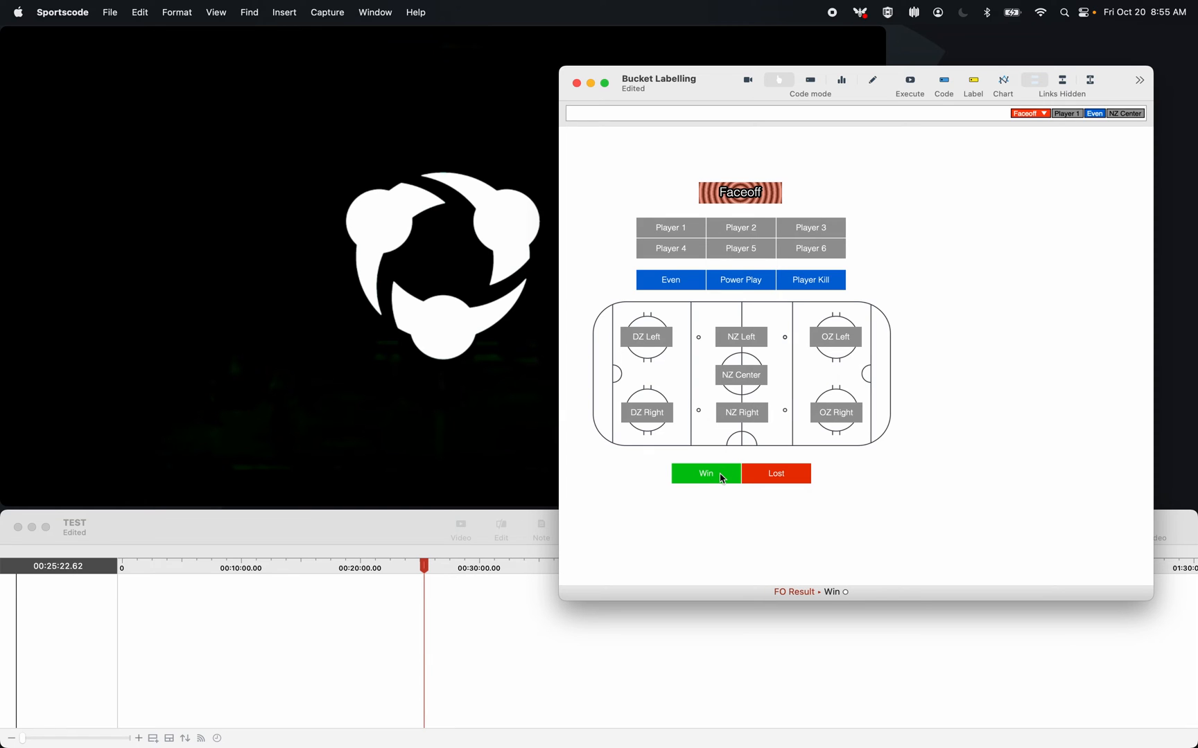
click(704, 473)
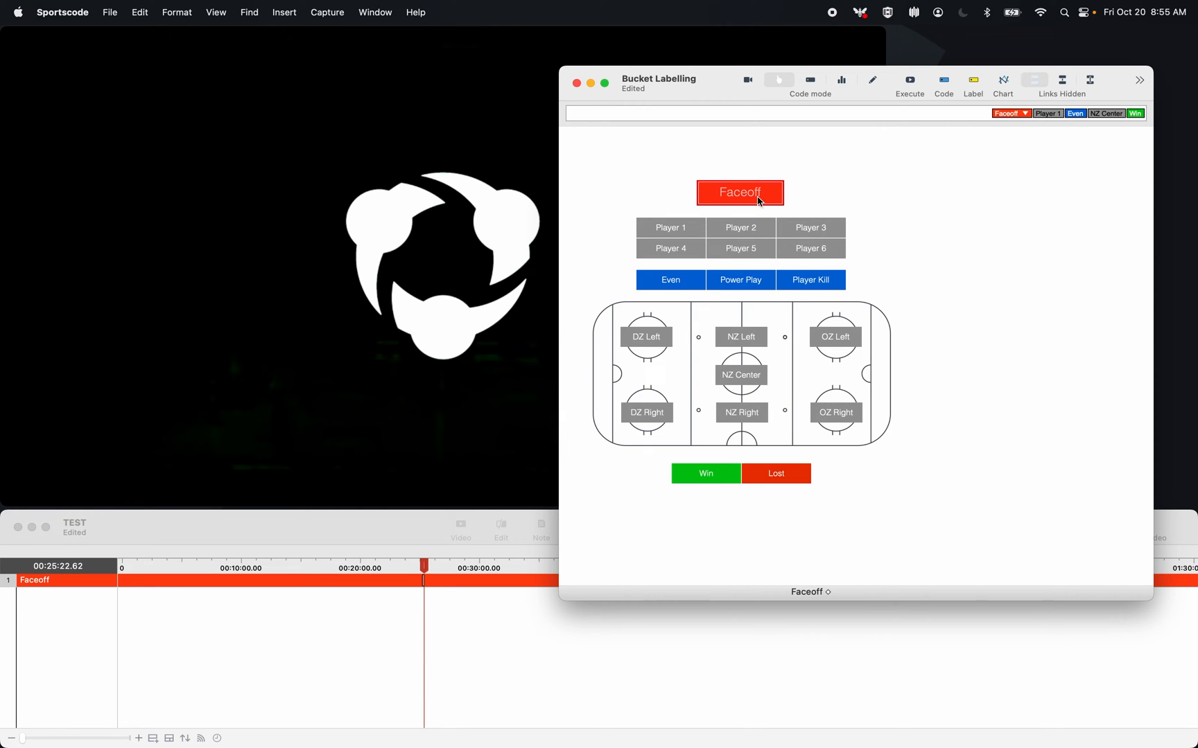
mouse_move(706, 458)
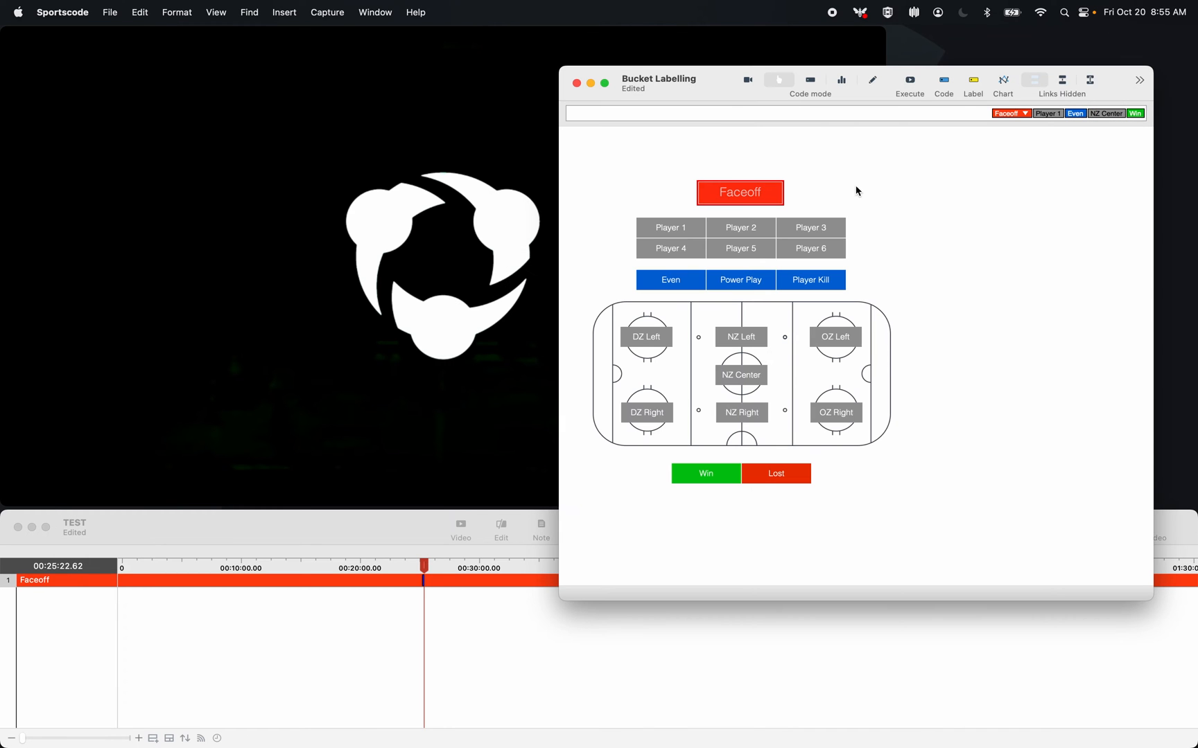
mouse_move(861, 102)
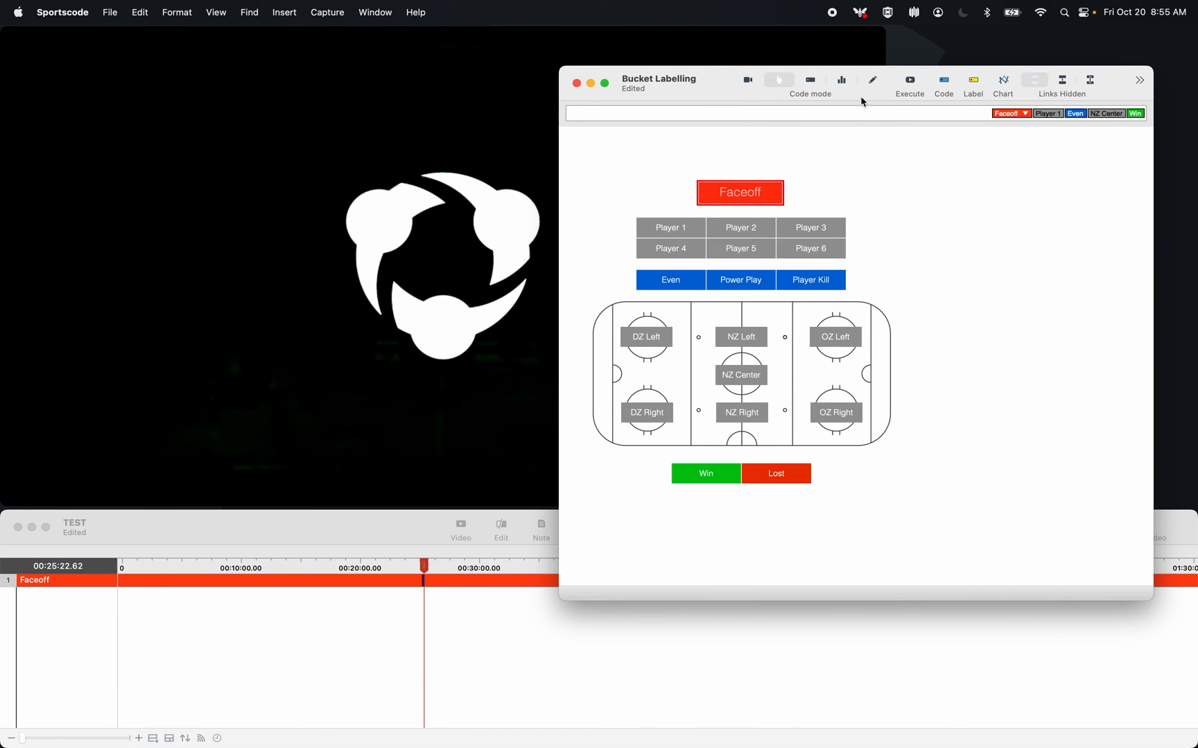
- From the basketball layout in Code mode, record Offence, then Defence, then Offence again
click(871, 80)
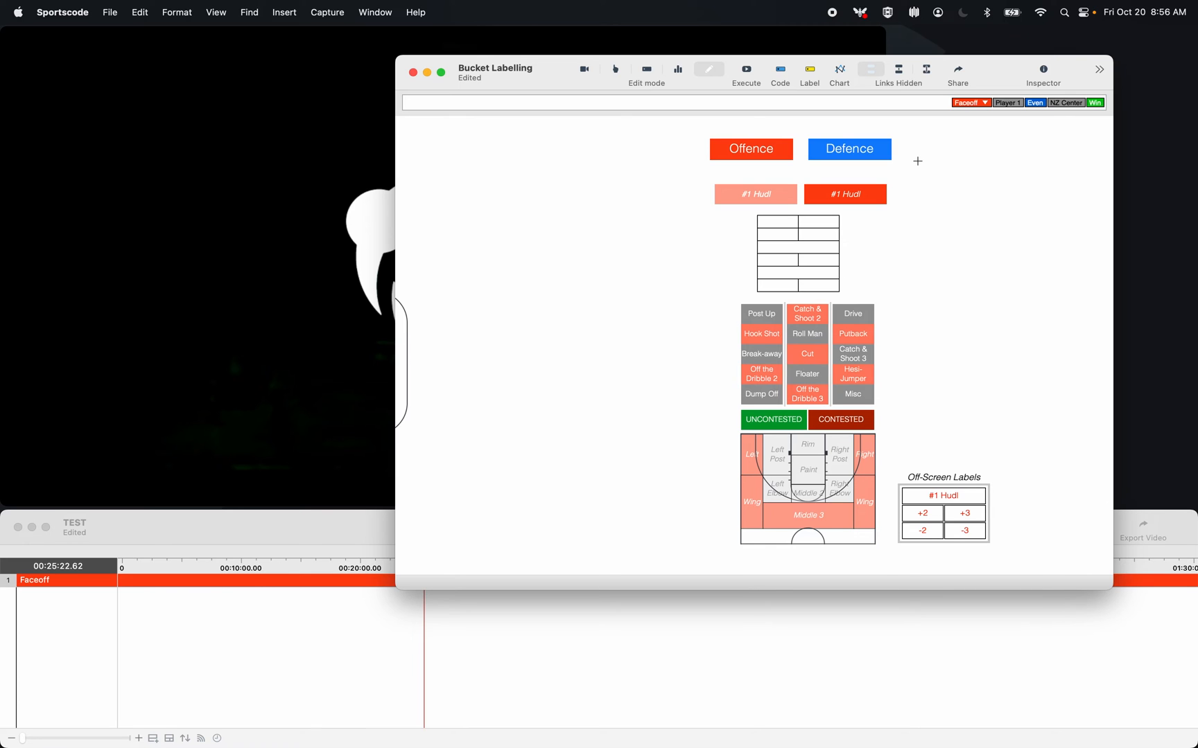
click(750, 149)
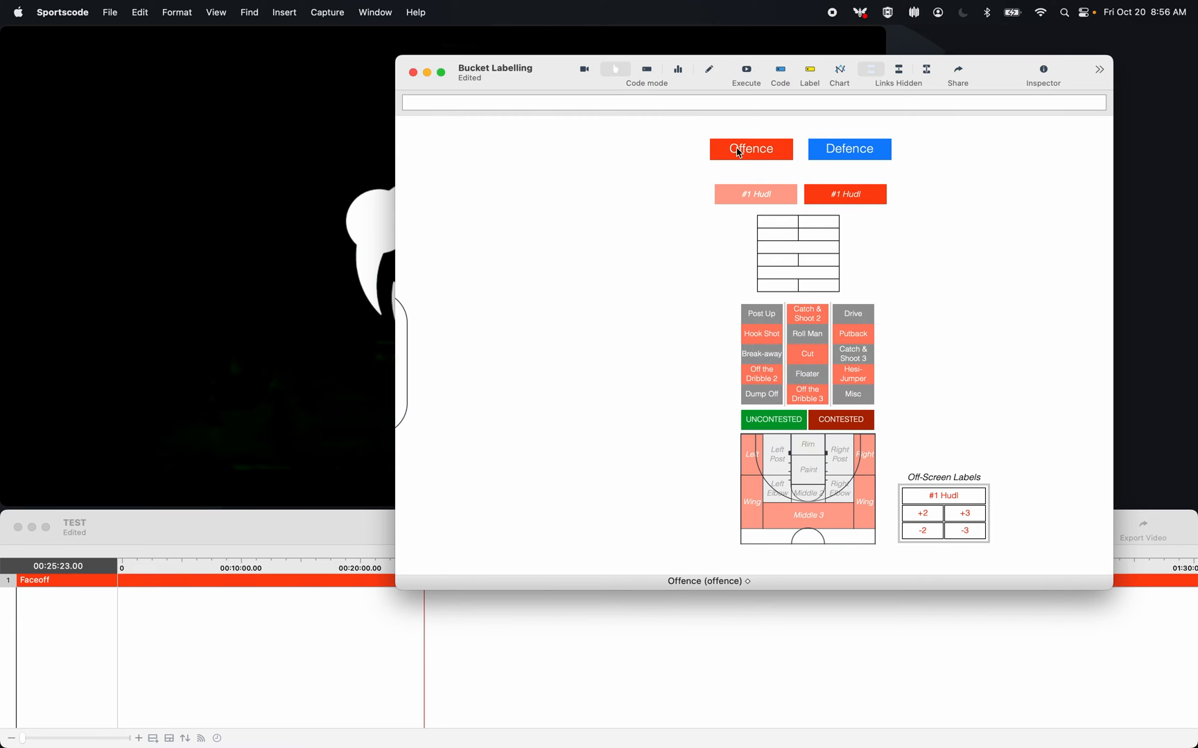
click(750, 149)
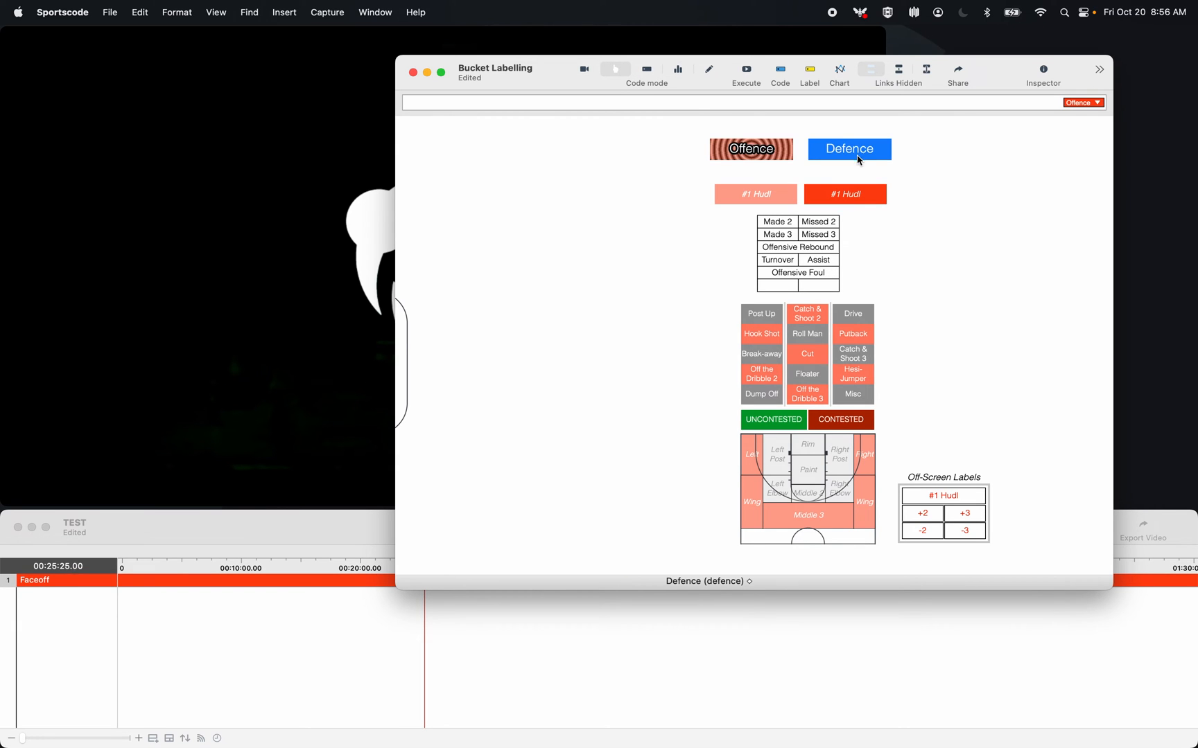
click(816, 260)
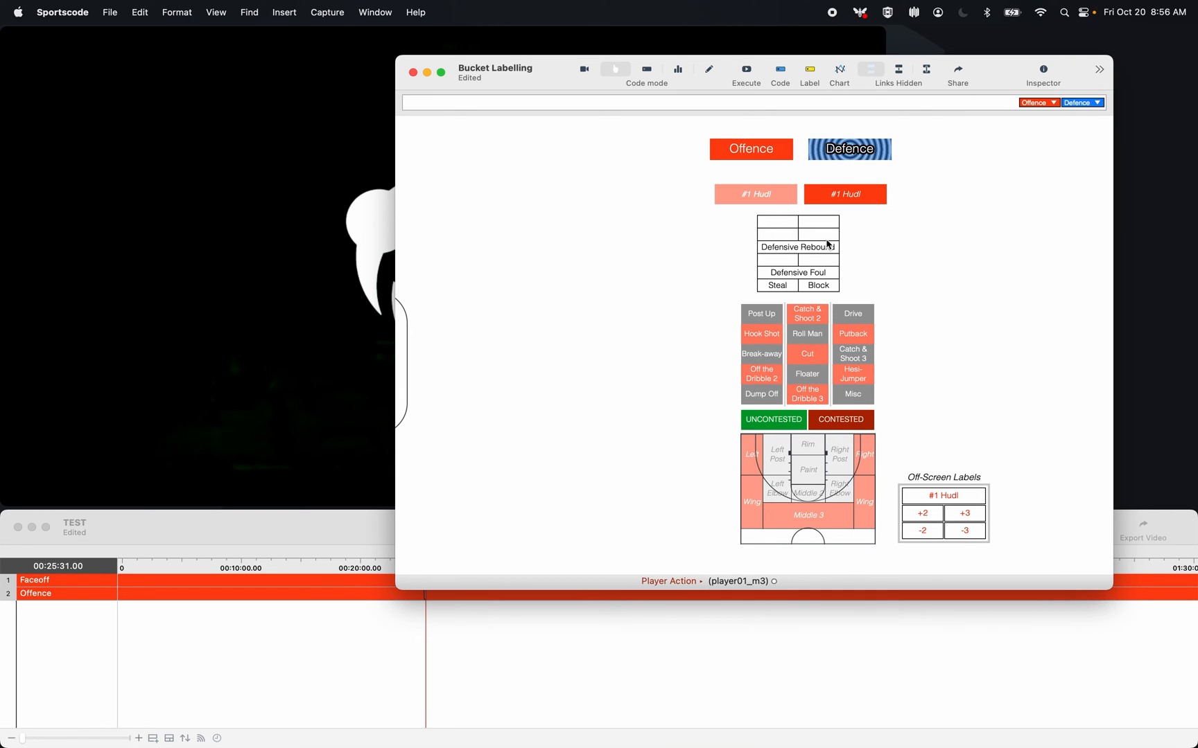
click(750, 149)
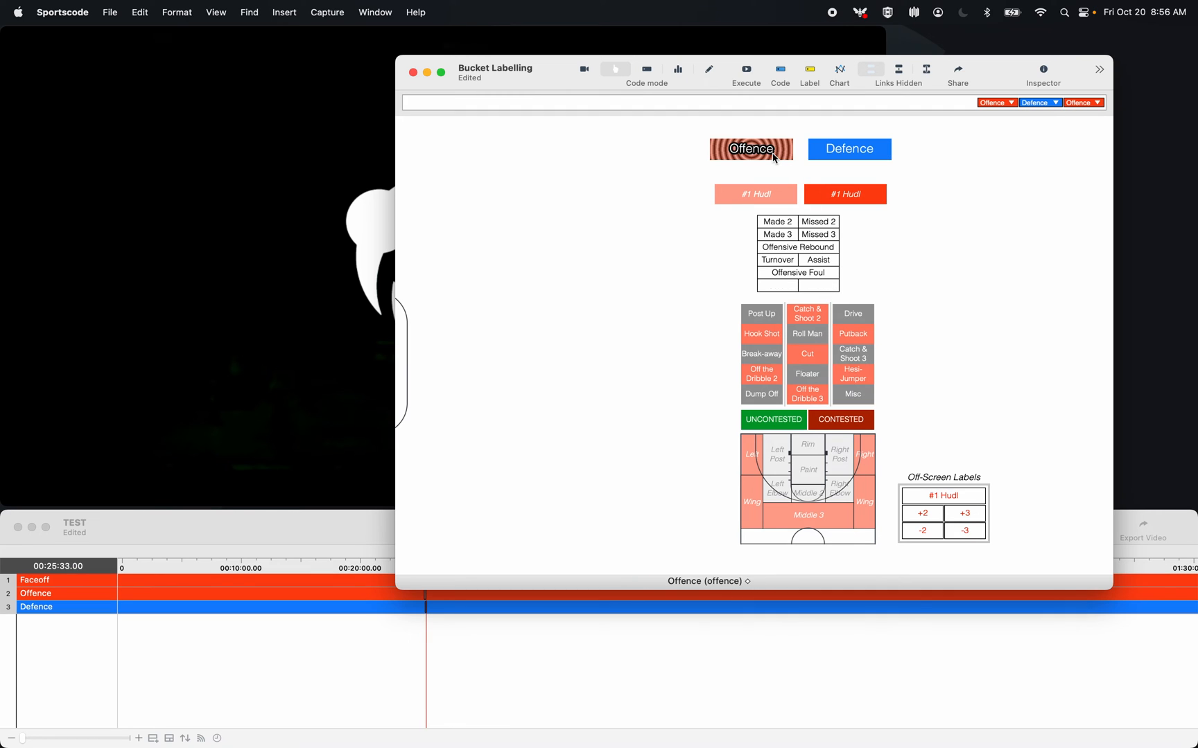
click(777, 260)
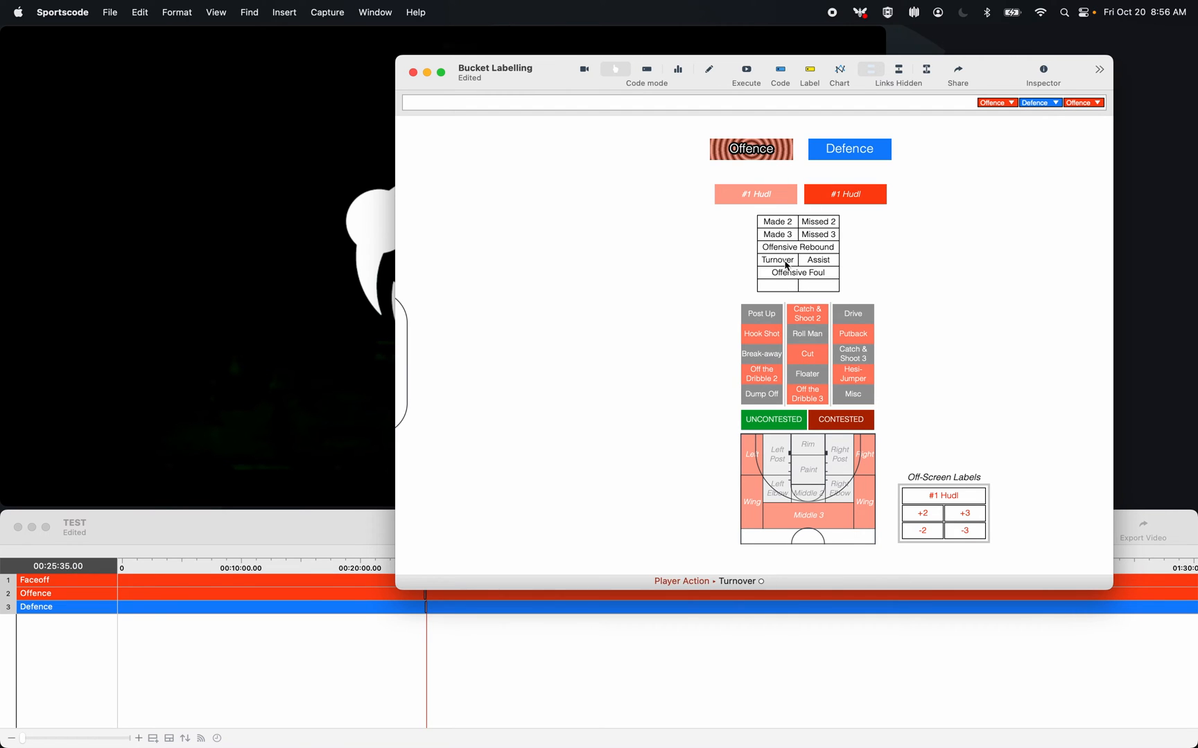
click(797, 274)
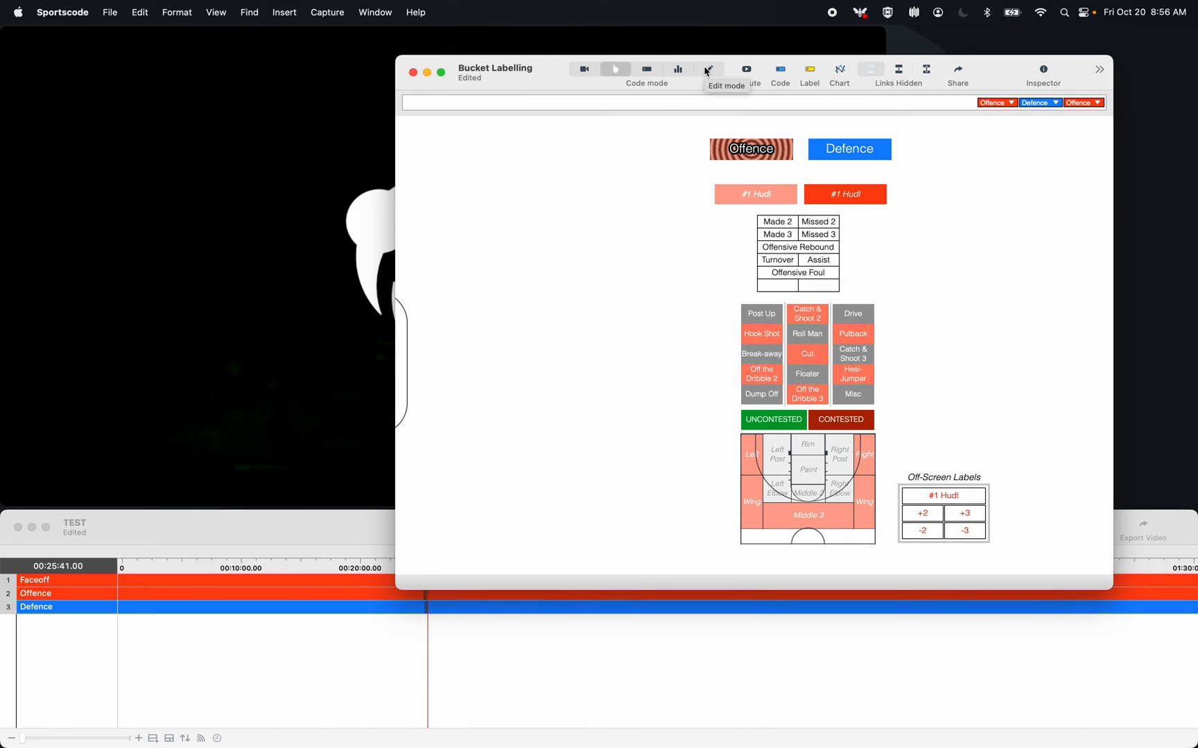
click(706, 69)
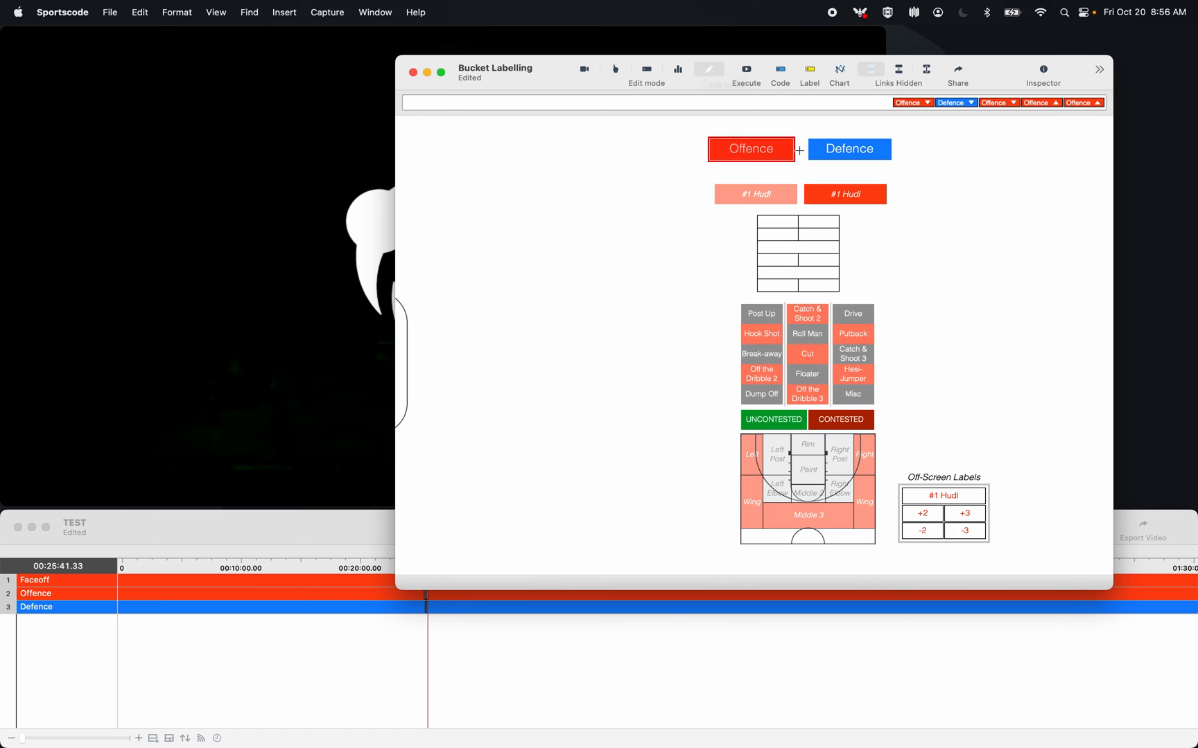
- Open the lighter #1 Hudl button's settings, showing code #1 Hudl with 8-second lead time
click(844, 194)
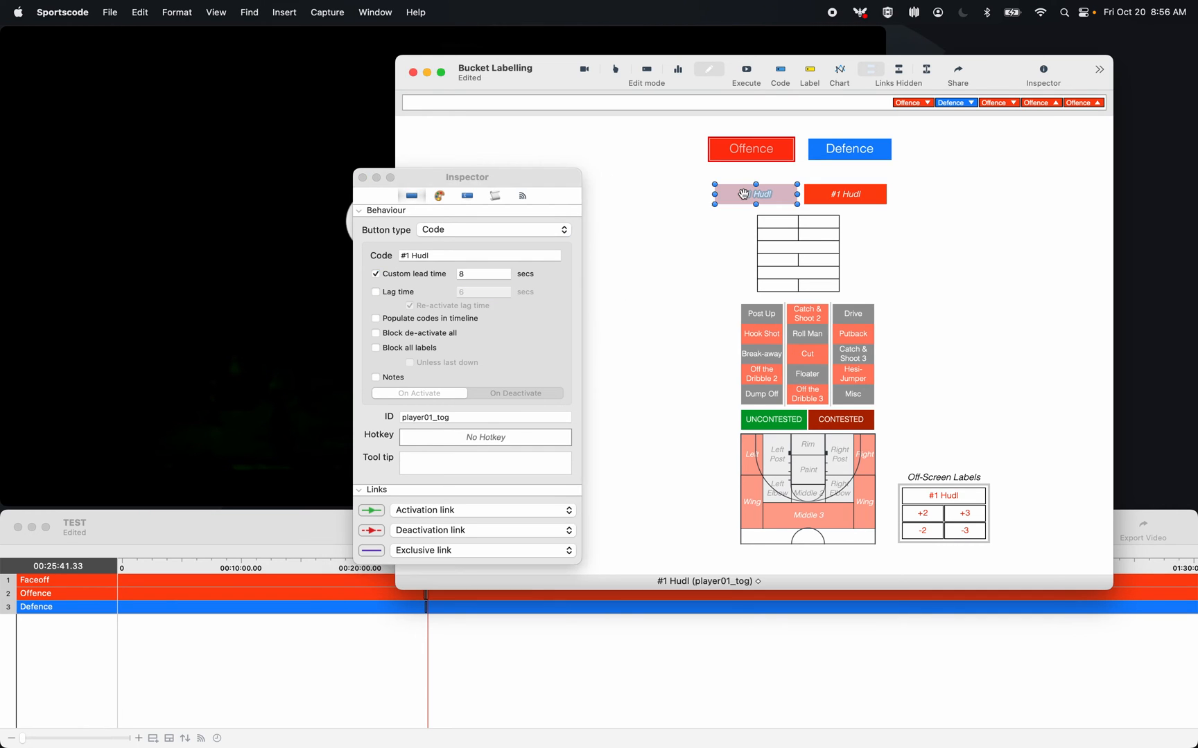
- Select the #1 Hudl code name in the Inspector, then close the button settings
click(479, 255)
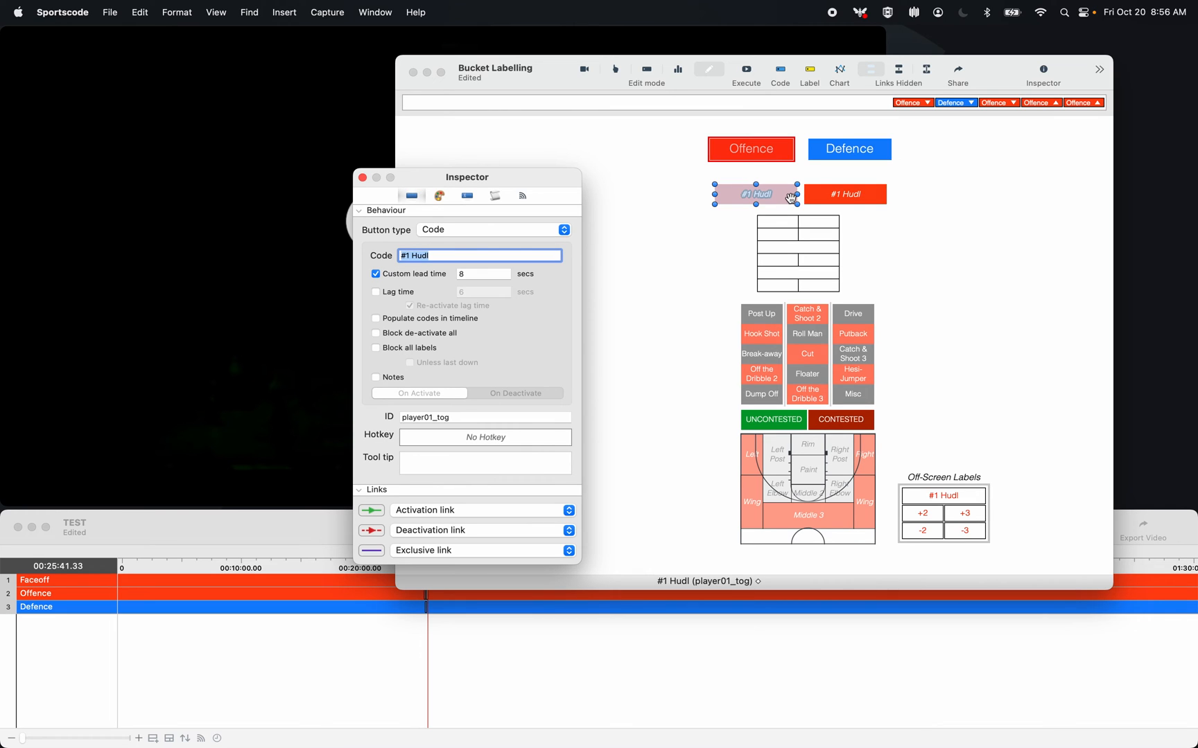
mouse_move(458, 331)
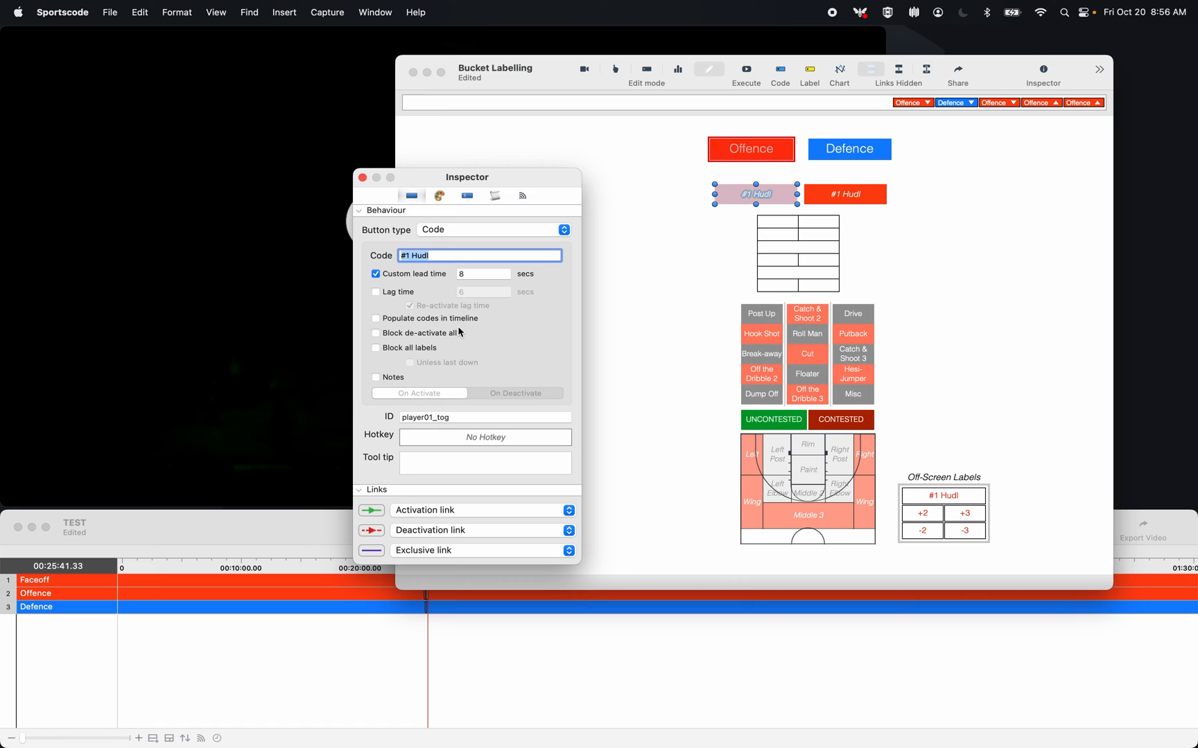
click(370, 510)
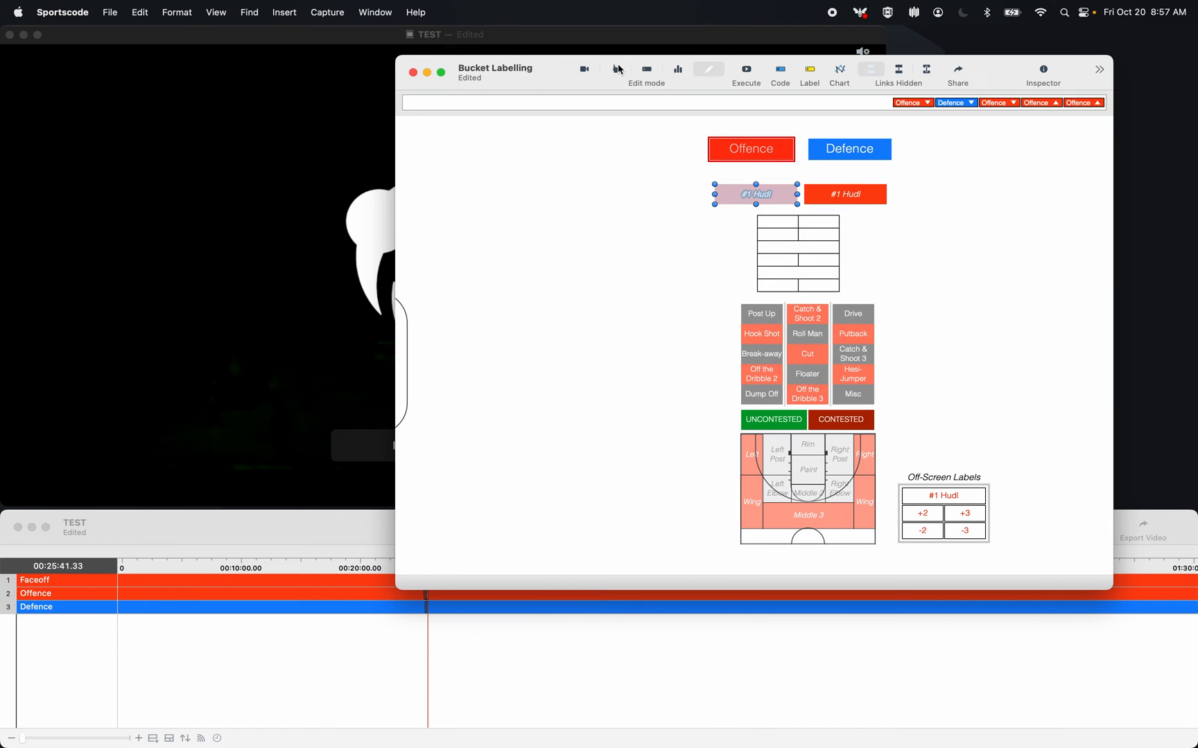
- Record Offence and a #1 Hudl shot tagged Made 3, Catch & Shoot 3, Contested; toggle links
click(750, 148)
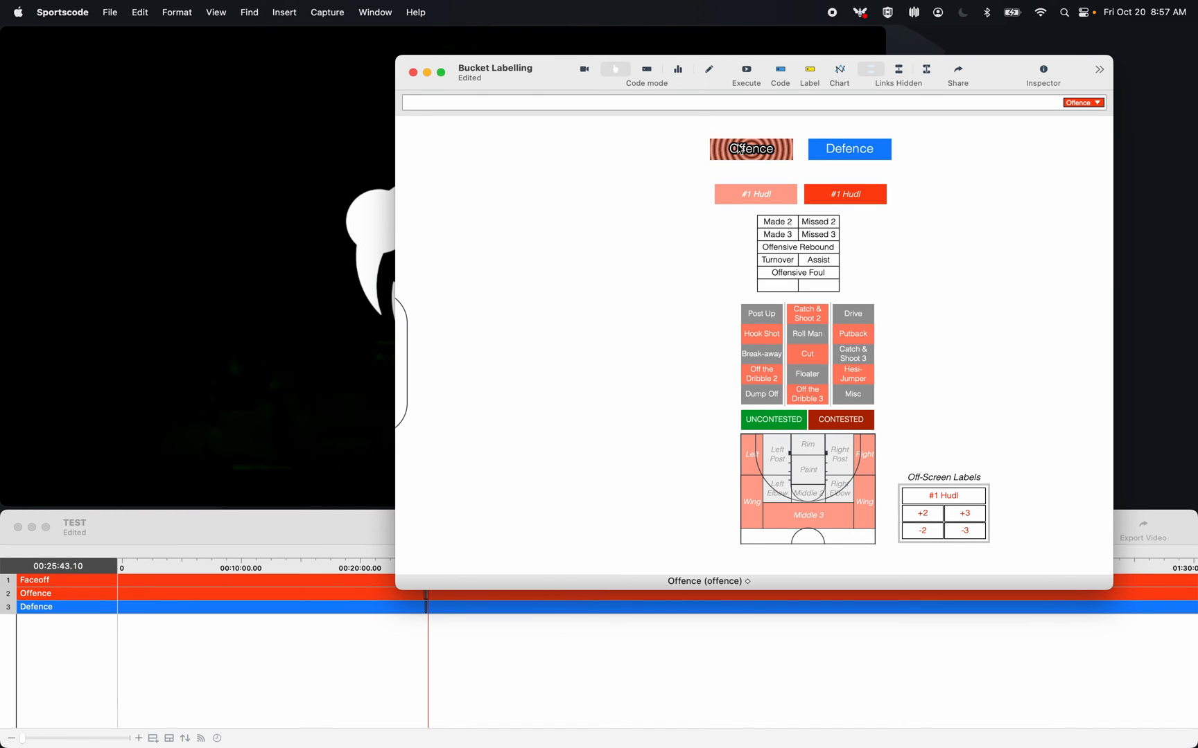
click(844, 194)
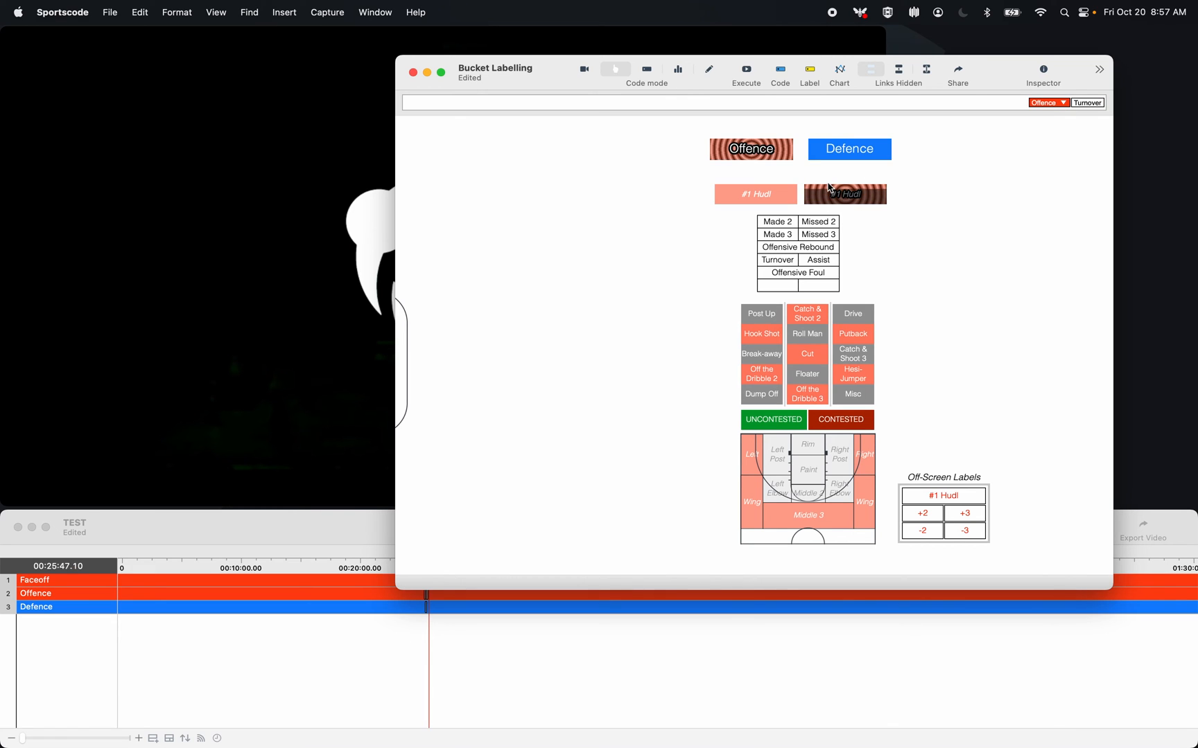
click(844, 194)
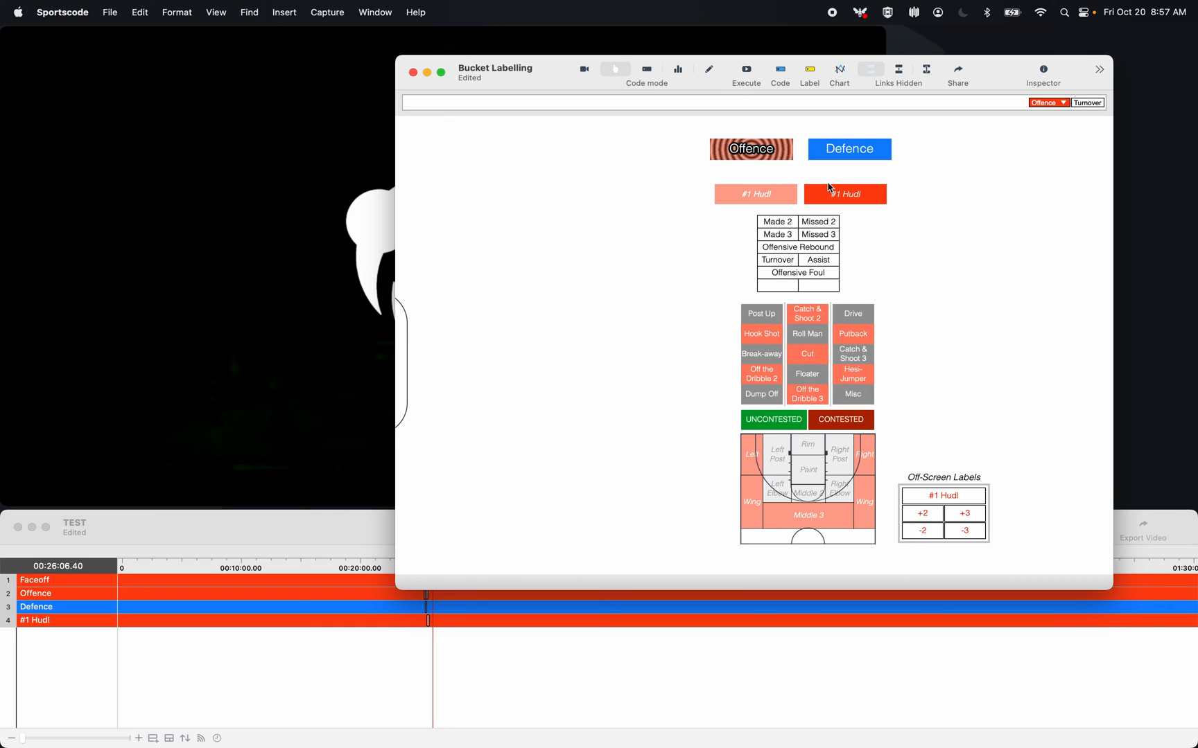
click(817, 222)
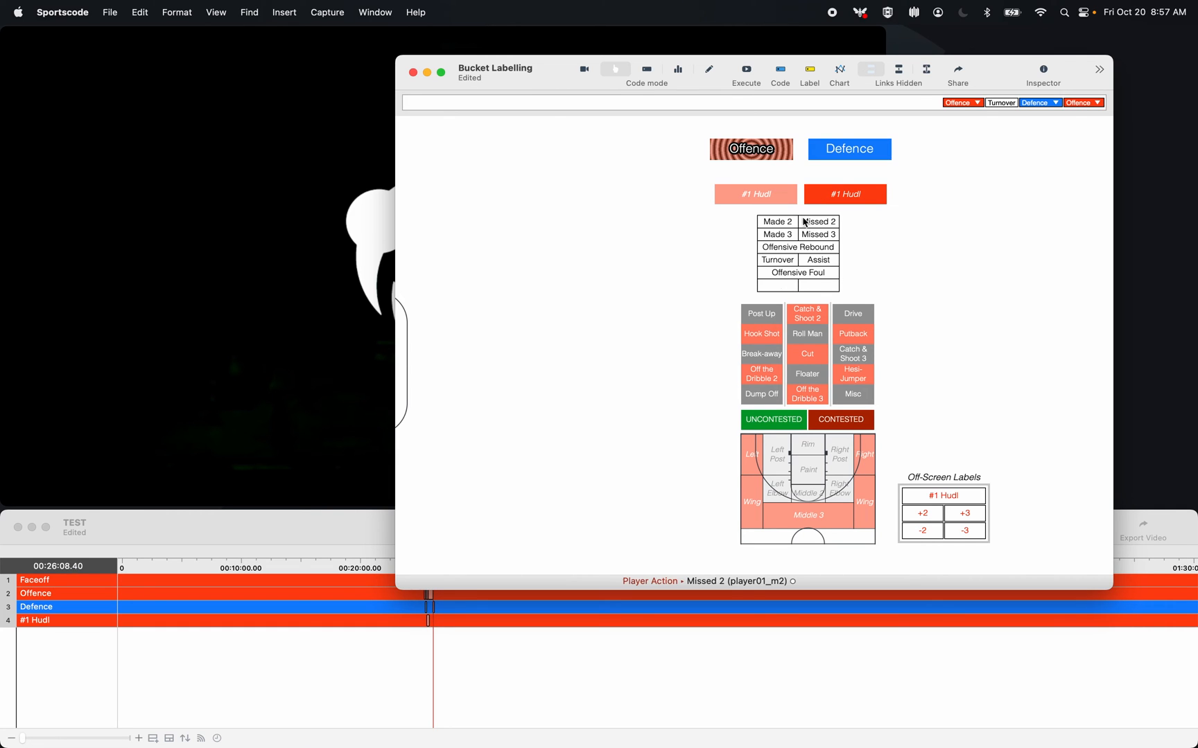
click(777, 234)
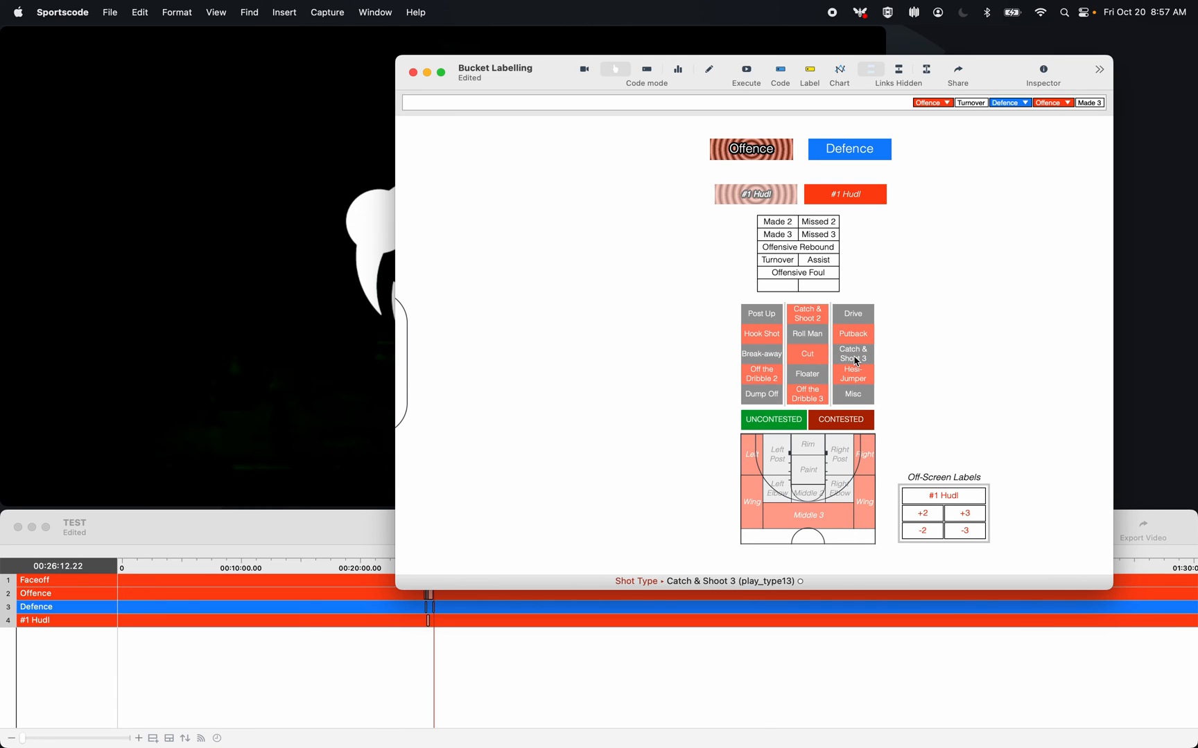
click(806, 394)
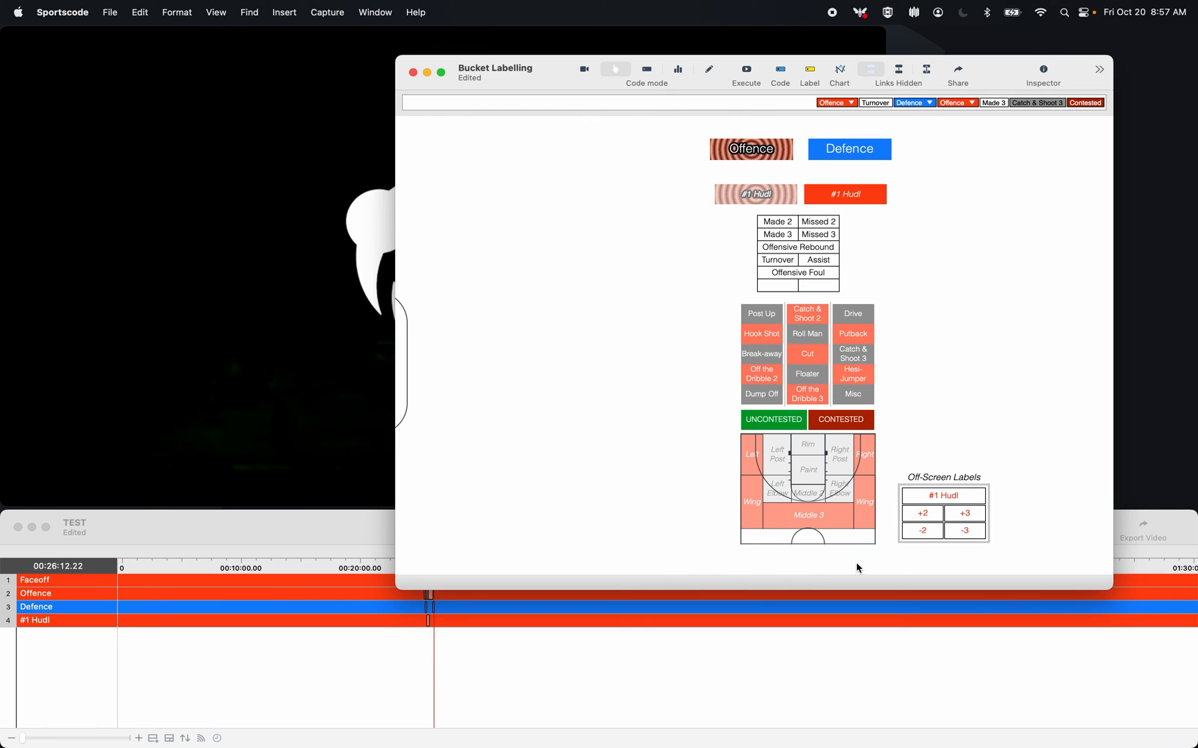
click(899, 69)
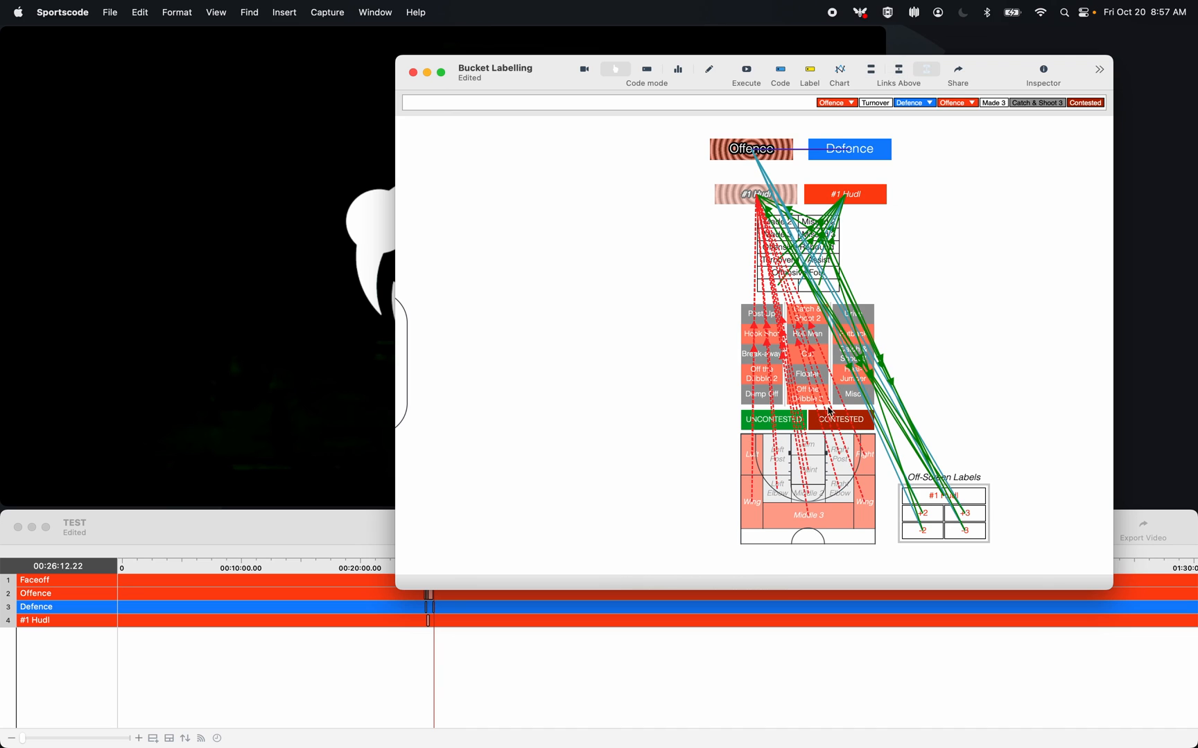
mouse_move(762, 175)
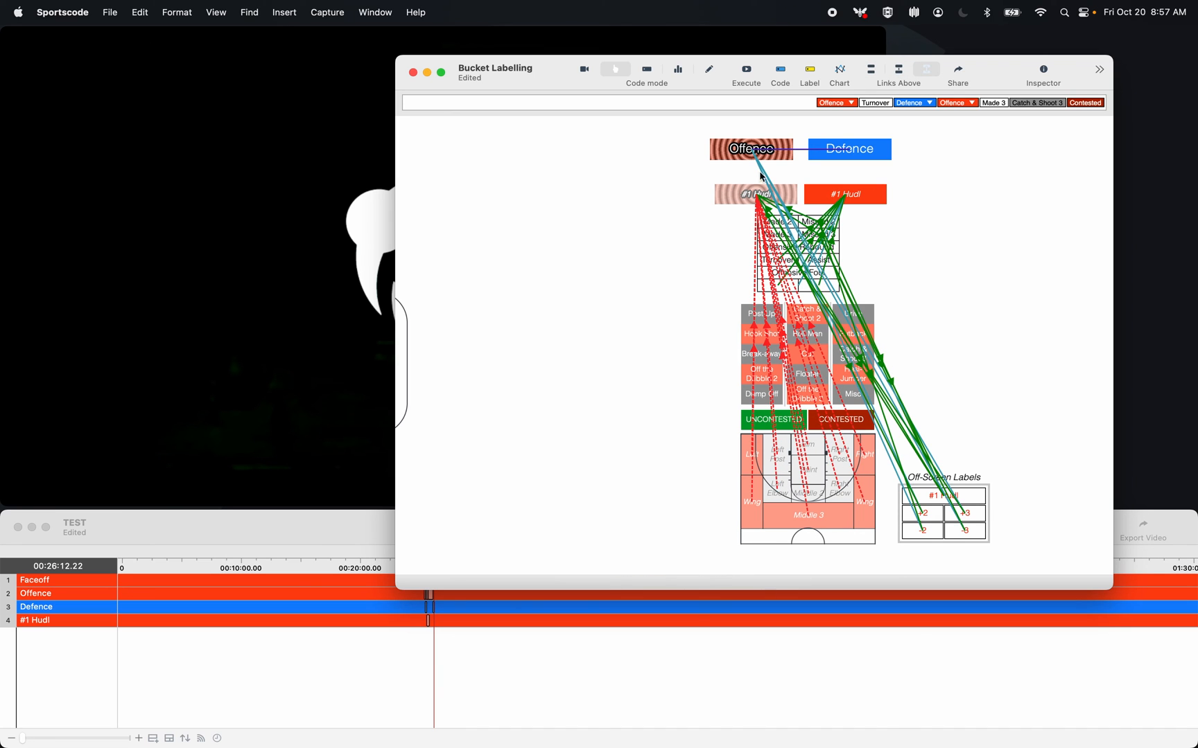
click(898, 69)
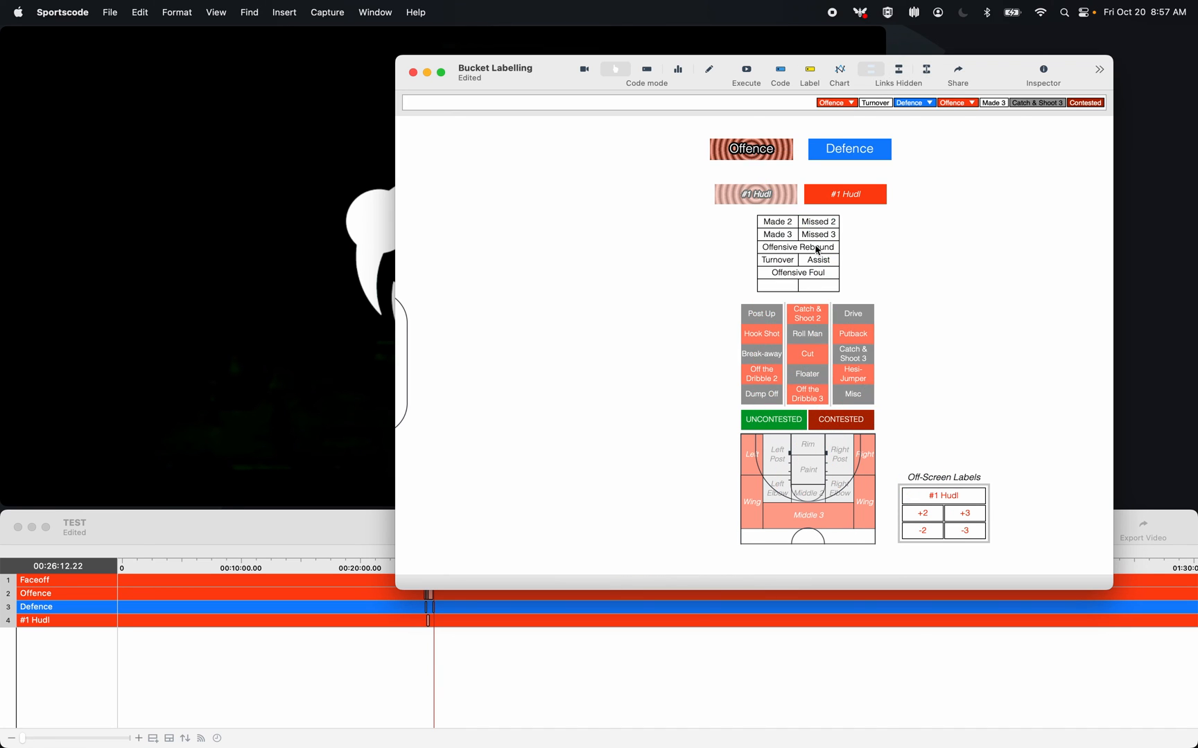
right_click(807, 469)
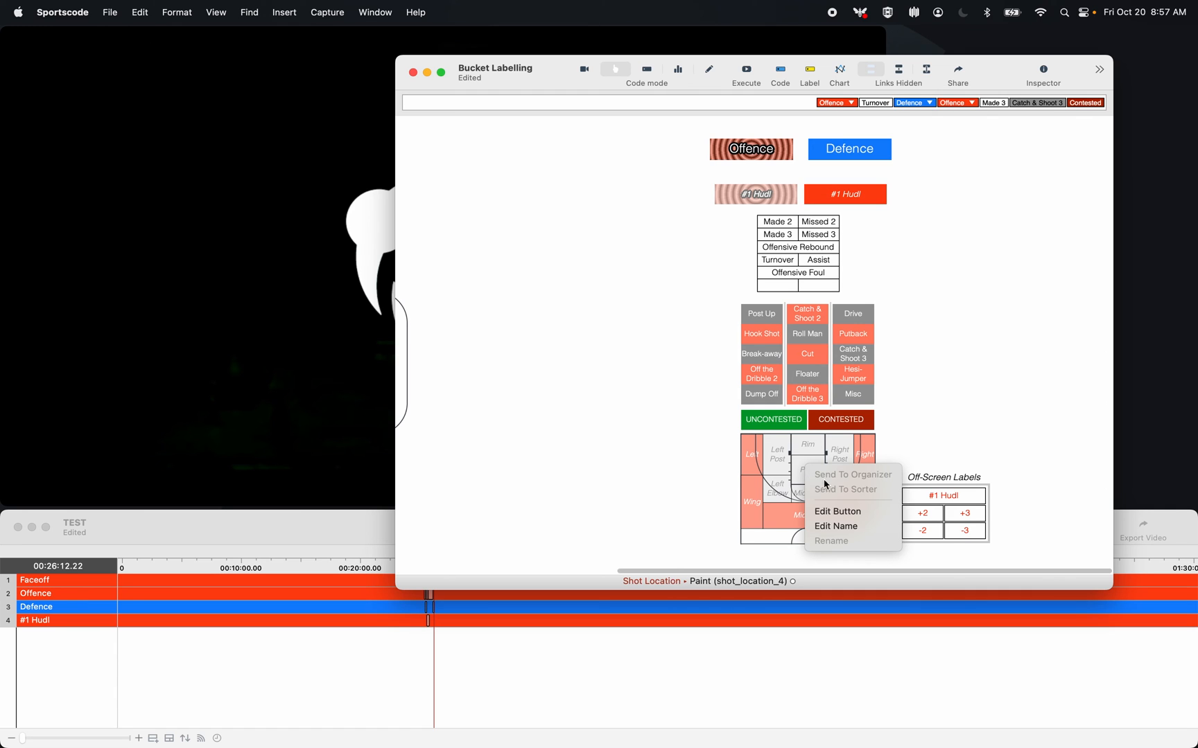
click(837, 511)
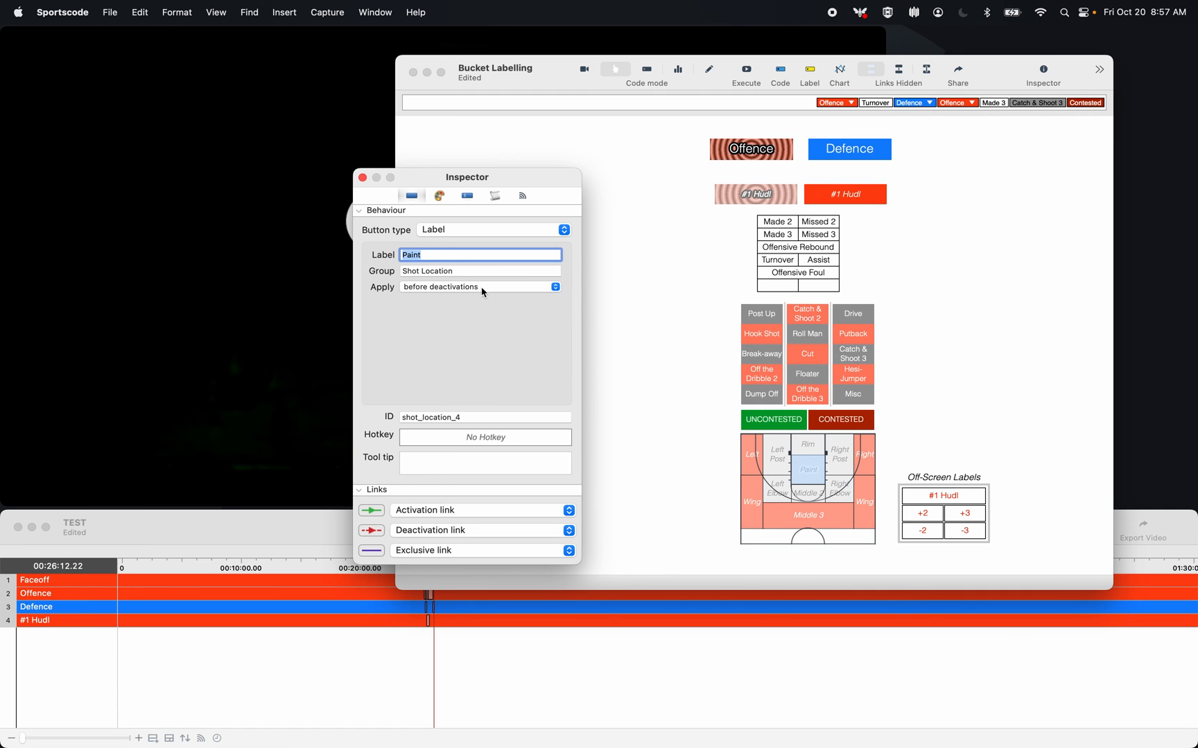
mouse_move(423, 294)
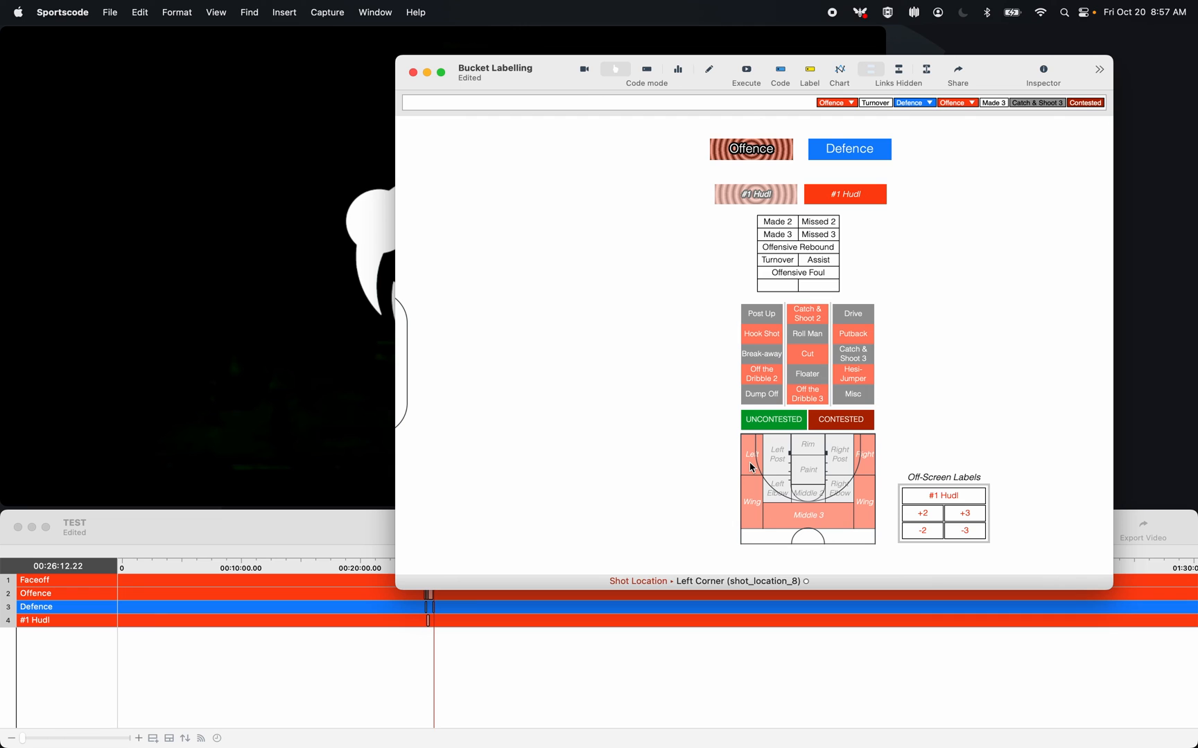
- Tag the #1 Hudl shot with Left Corner and end the Offence instance
click(796, 273)
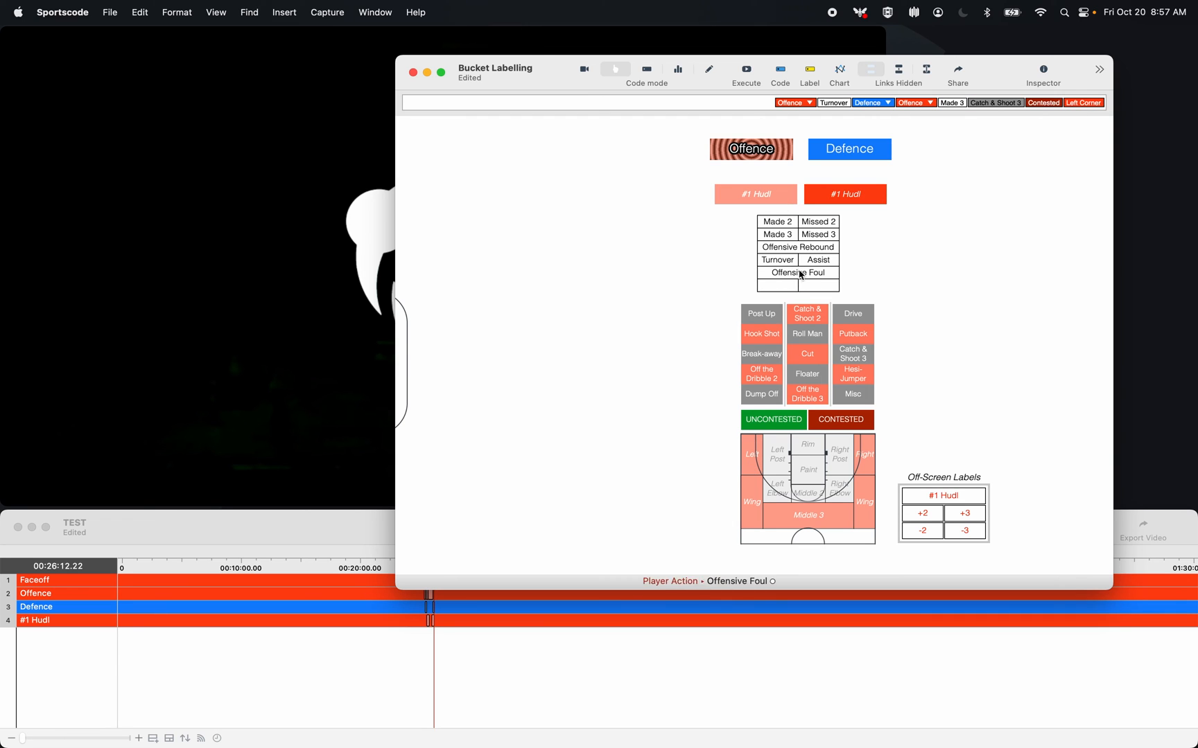
click(755, 194)
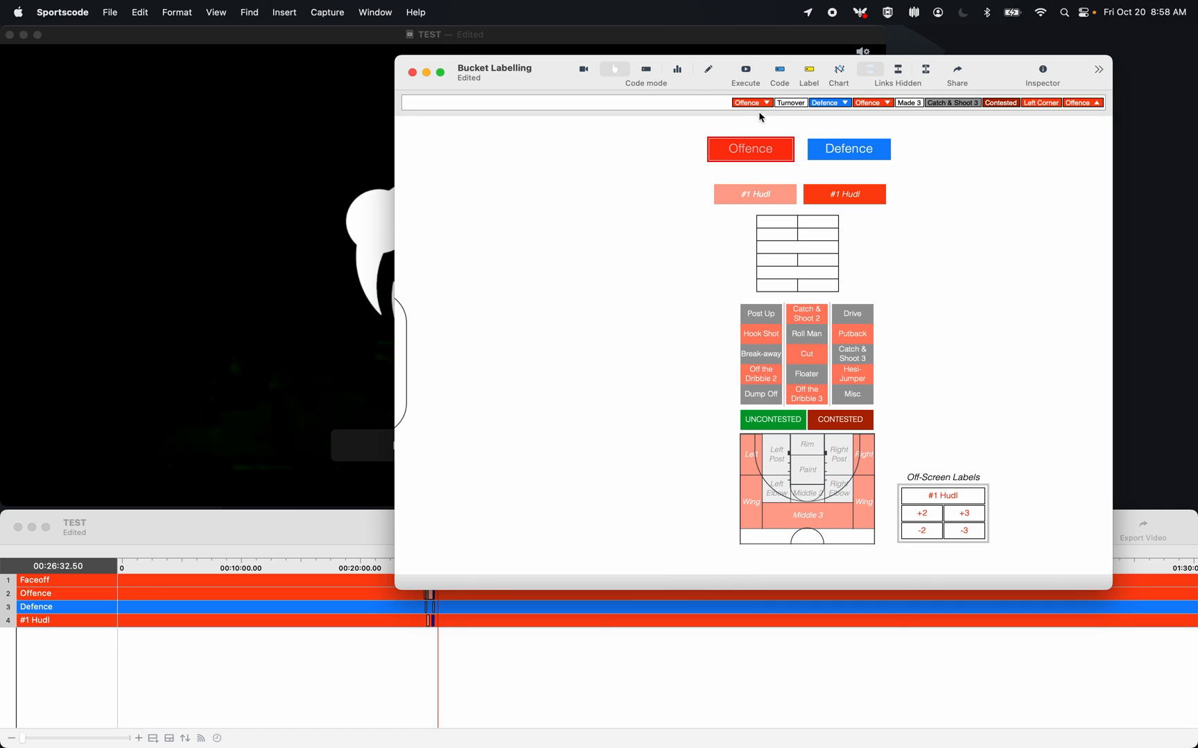
- Record a #1 Hudl shot tagged Made 2, Drive, Contested and Rim during a new Offence
click(749, 148)
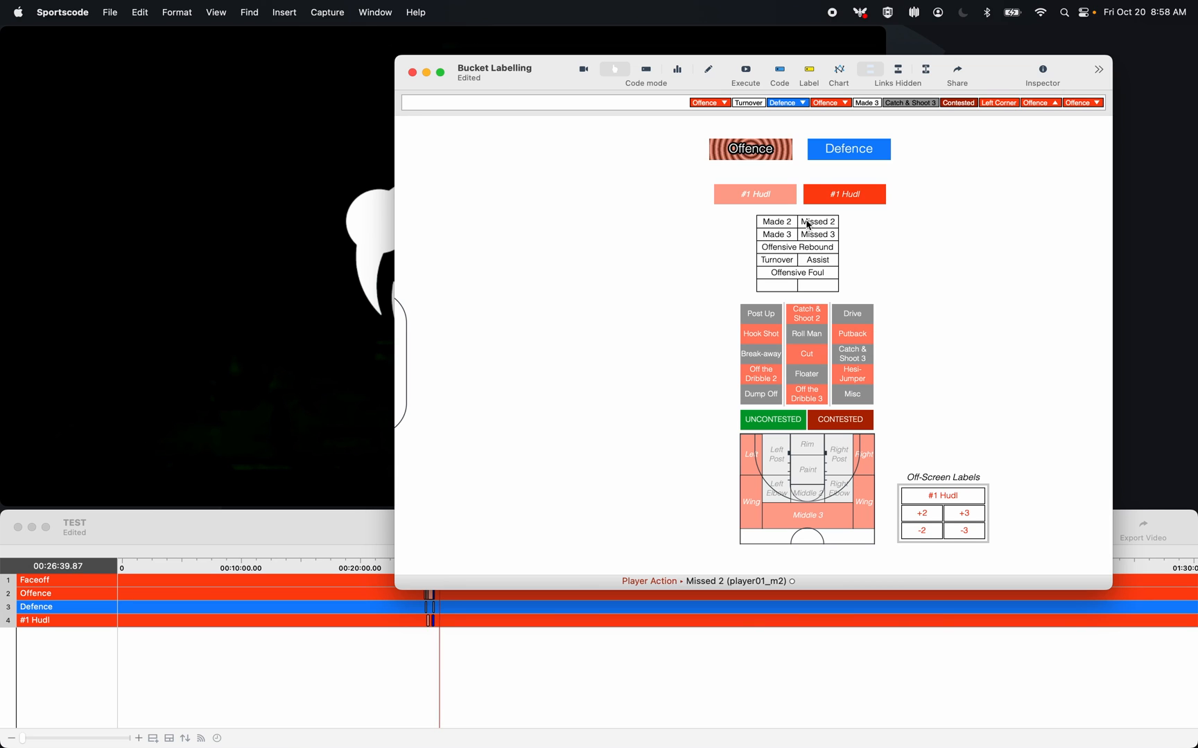
click(775, 222)
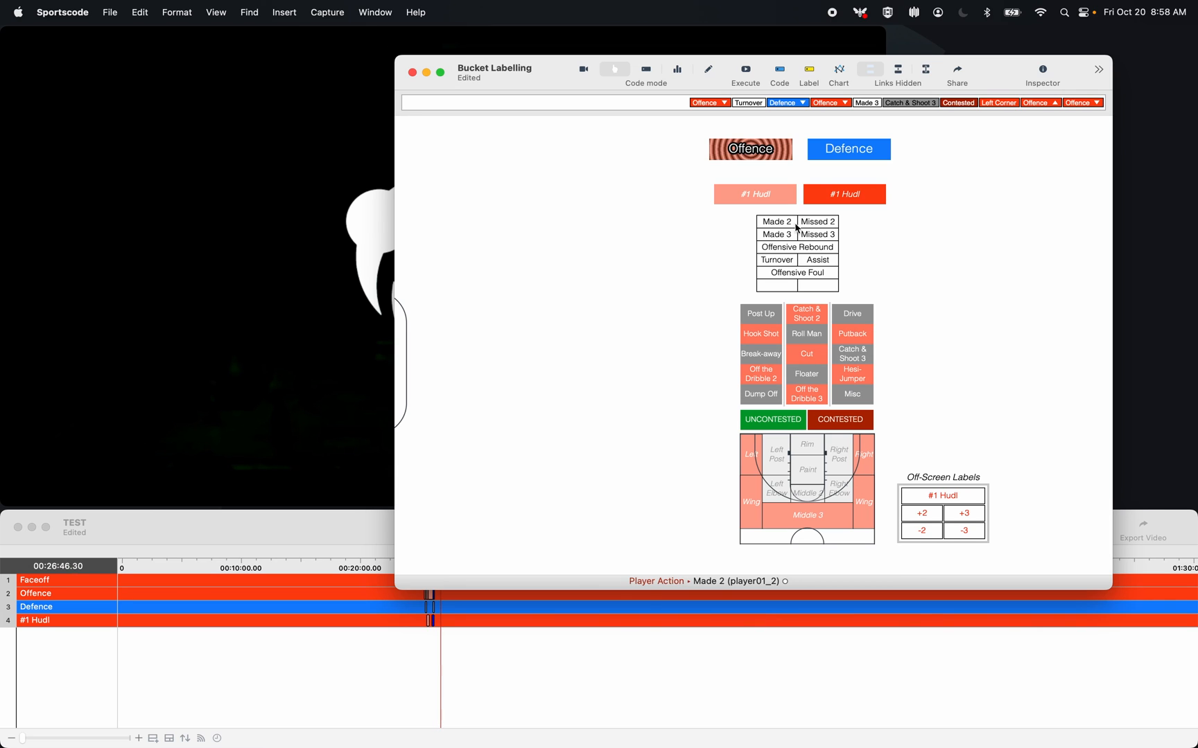
click(754, 194)
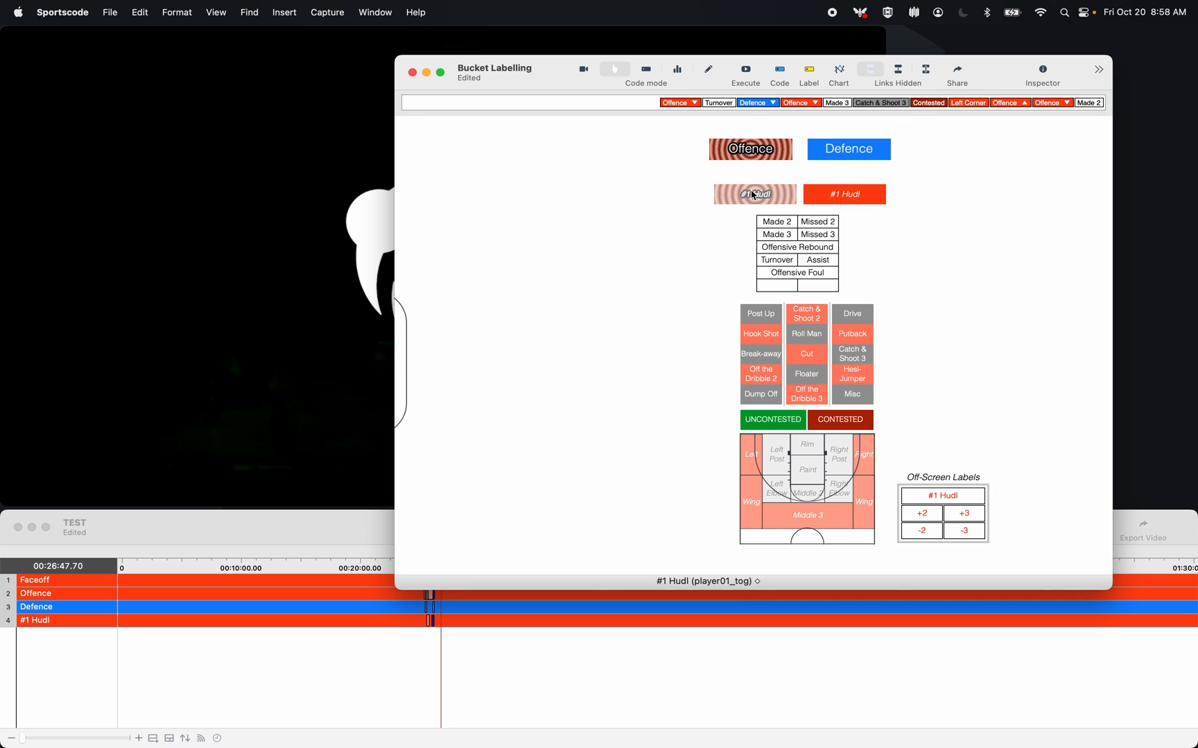
click(805, 314)
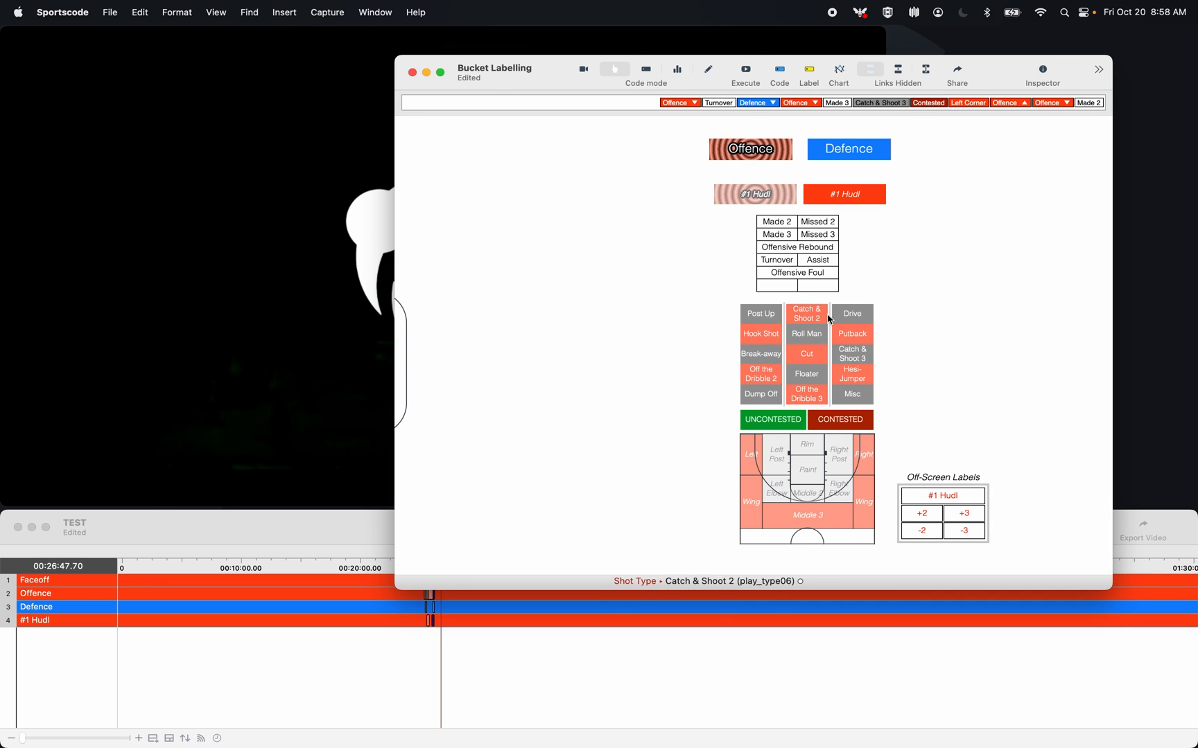
click(839, 420)
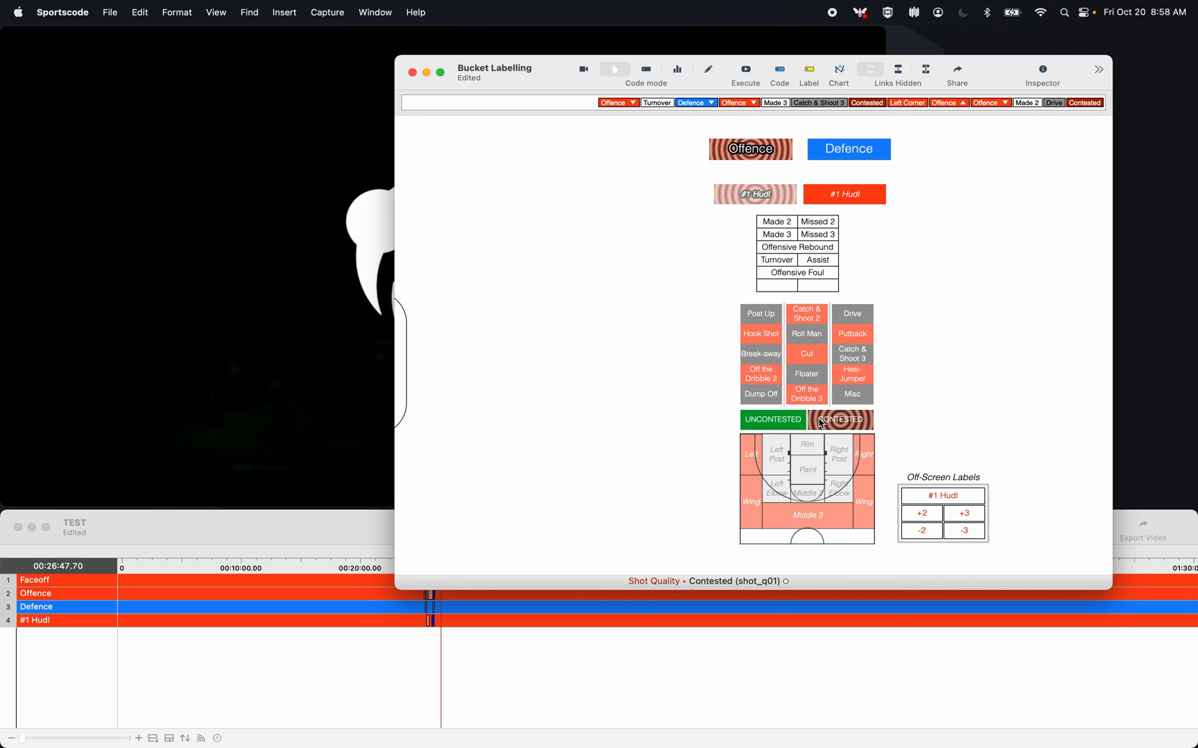
click(807, 444)
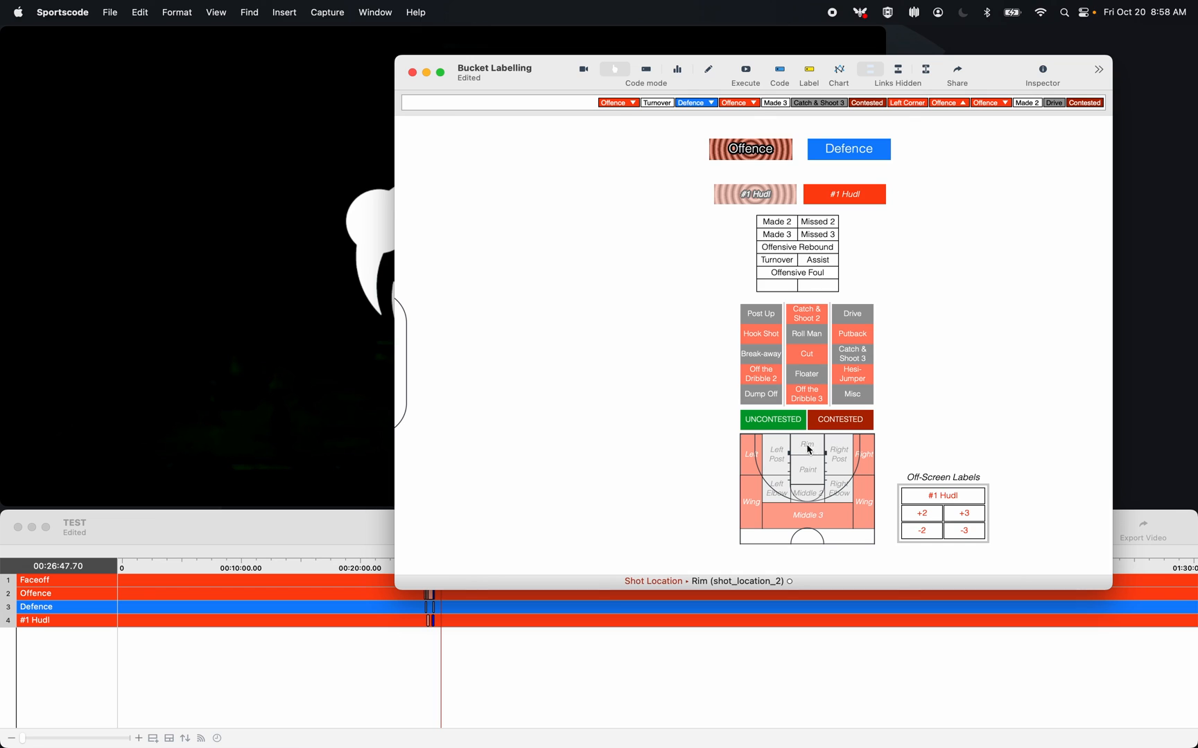
mouse_move(800, 449)
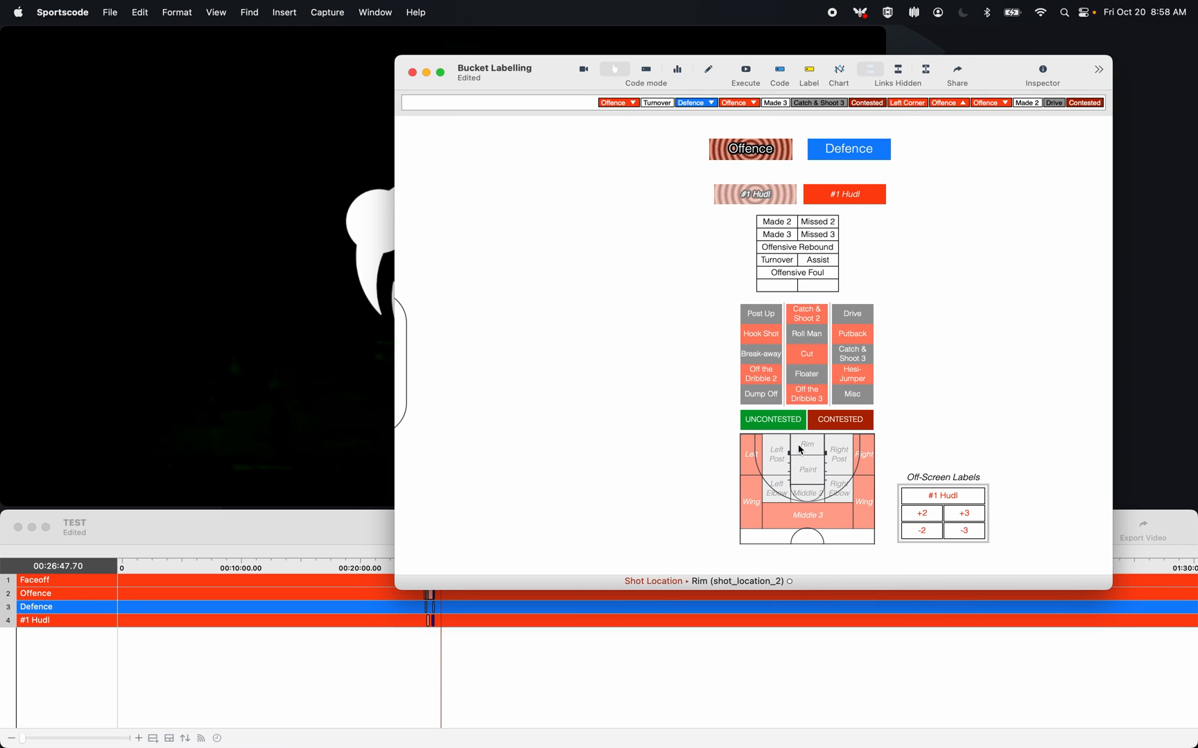
click(754, 195)
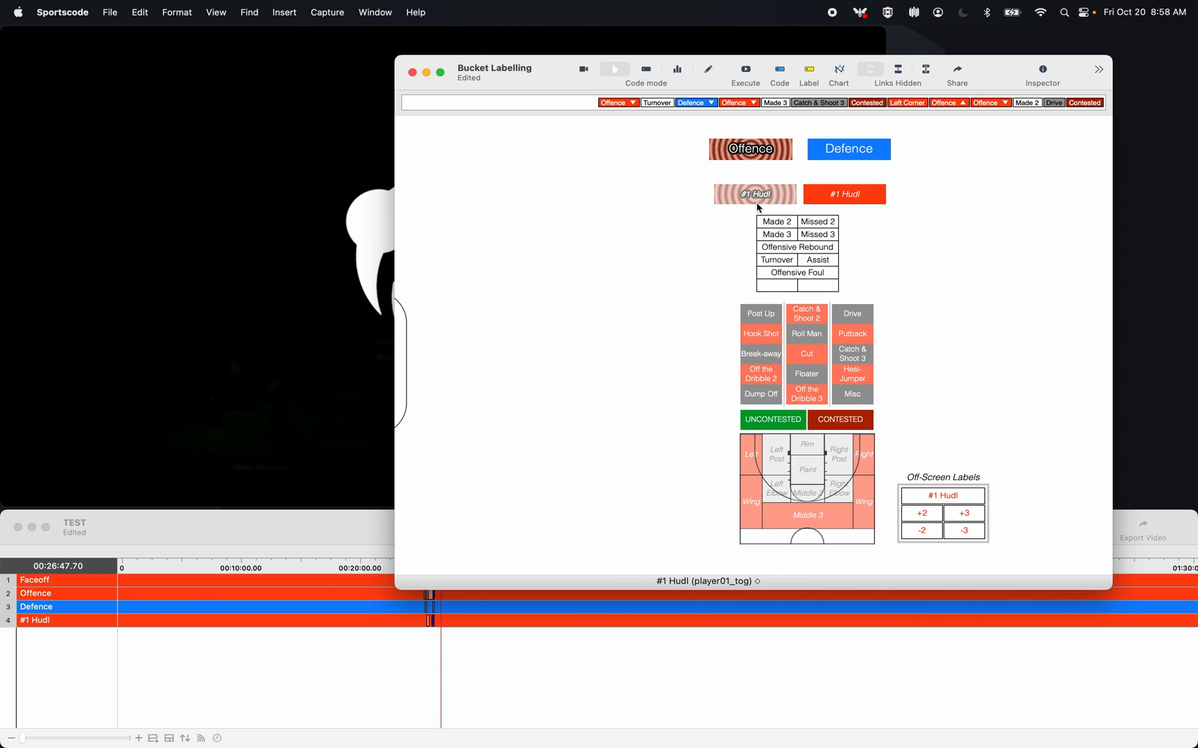
click(776, 234)
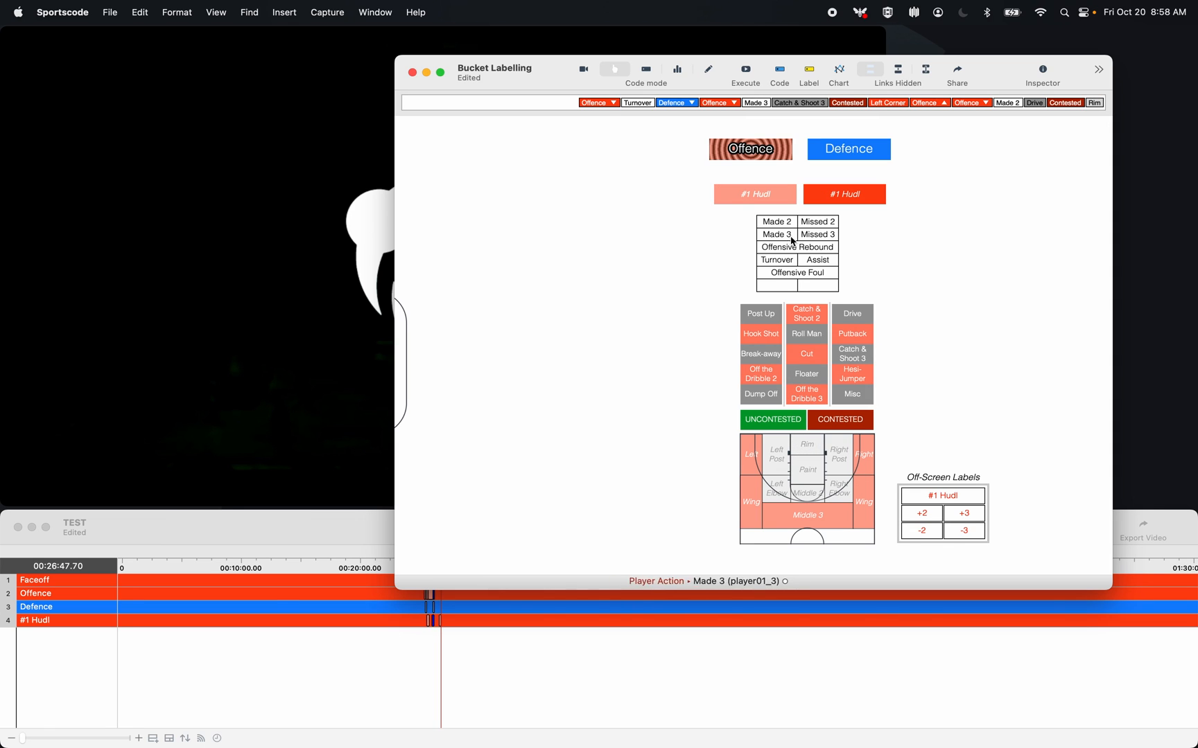